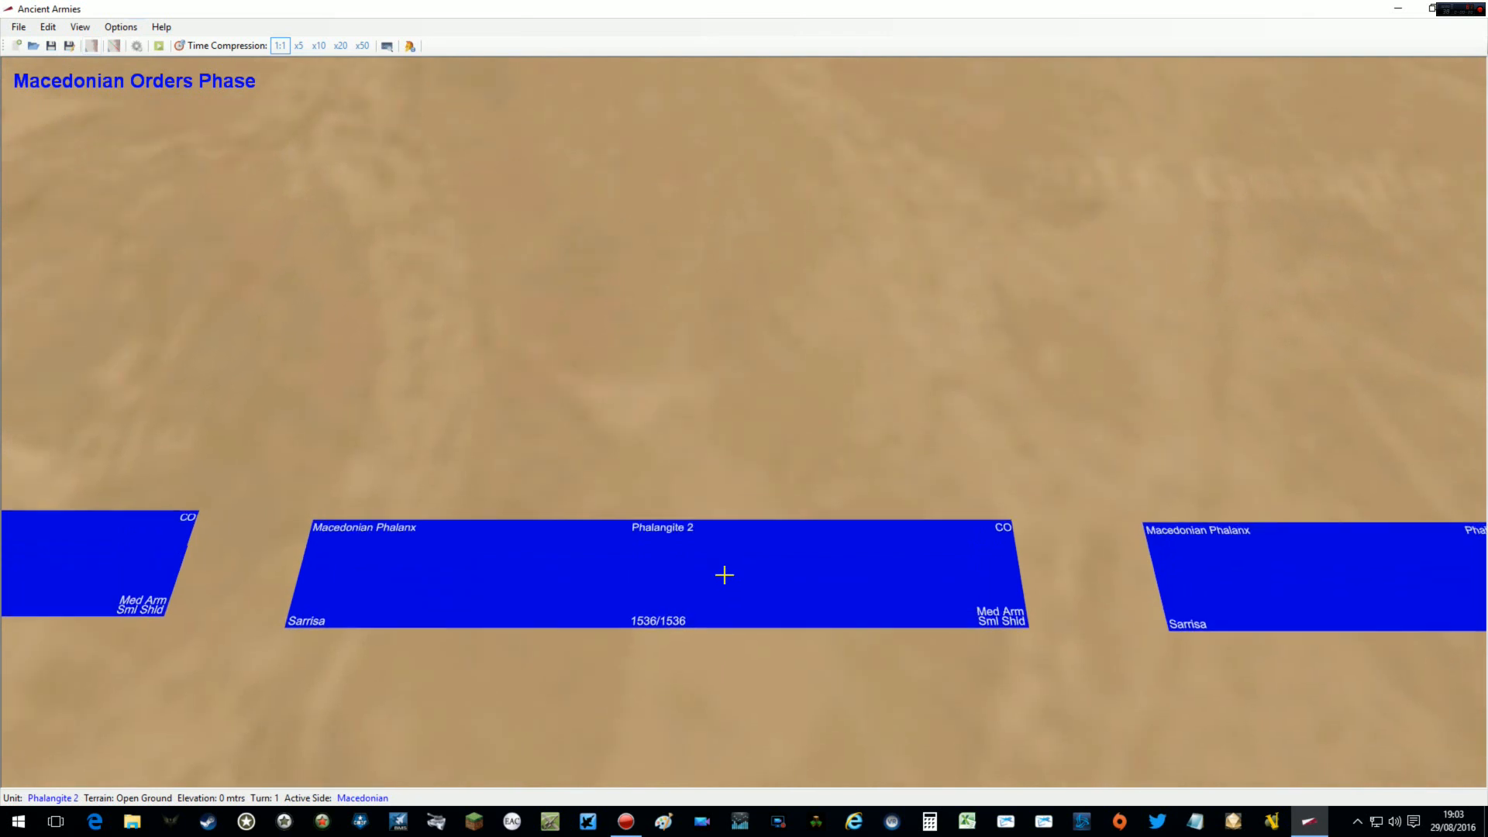
# Give Phalangite 2 a Move Forward order with its destination arrow plotted ahead
pyautogui.rightClick(724, 574)
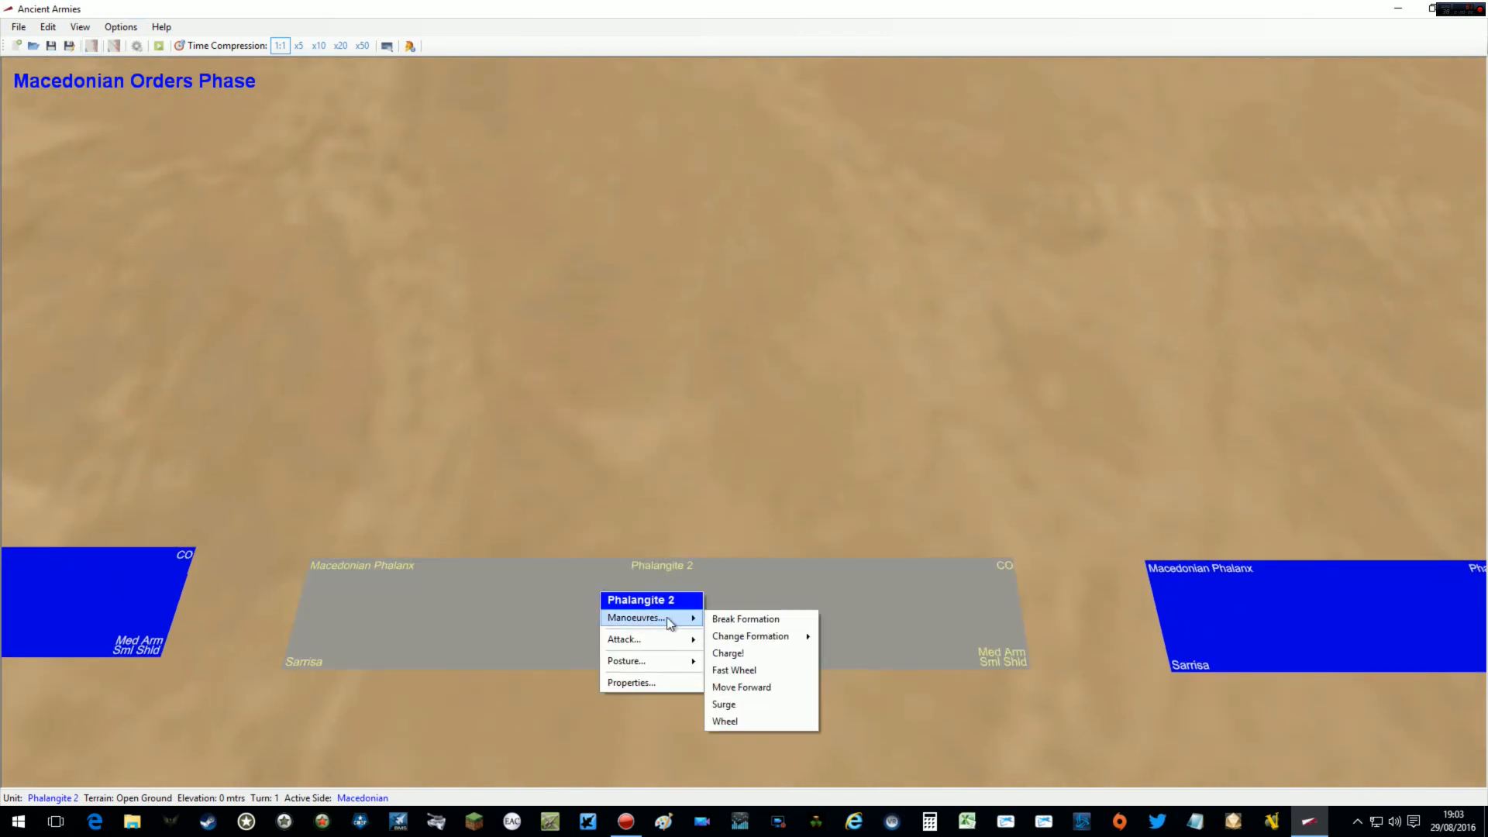
pyautogui.moveTo(760, 687)
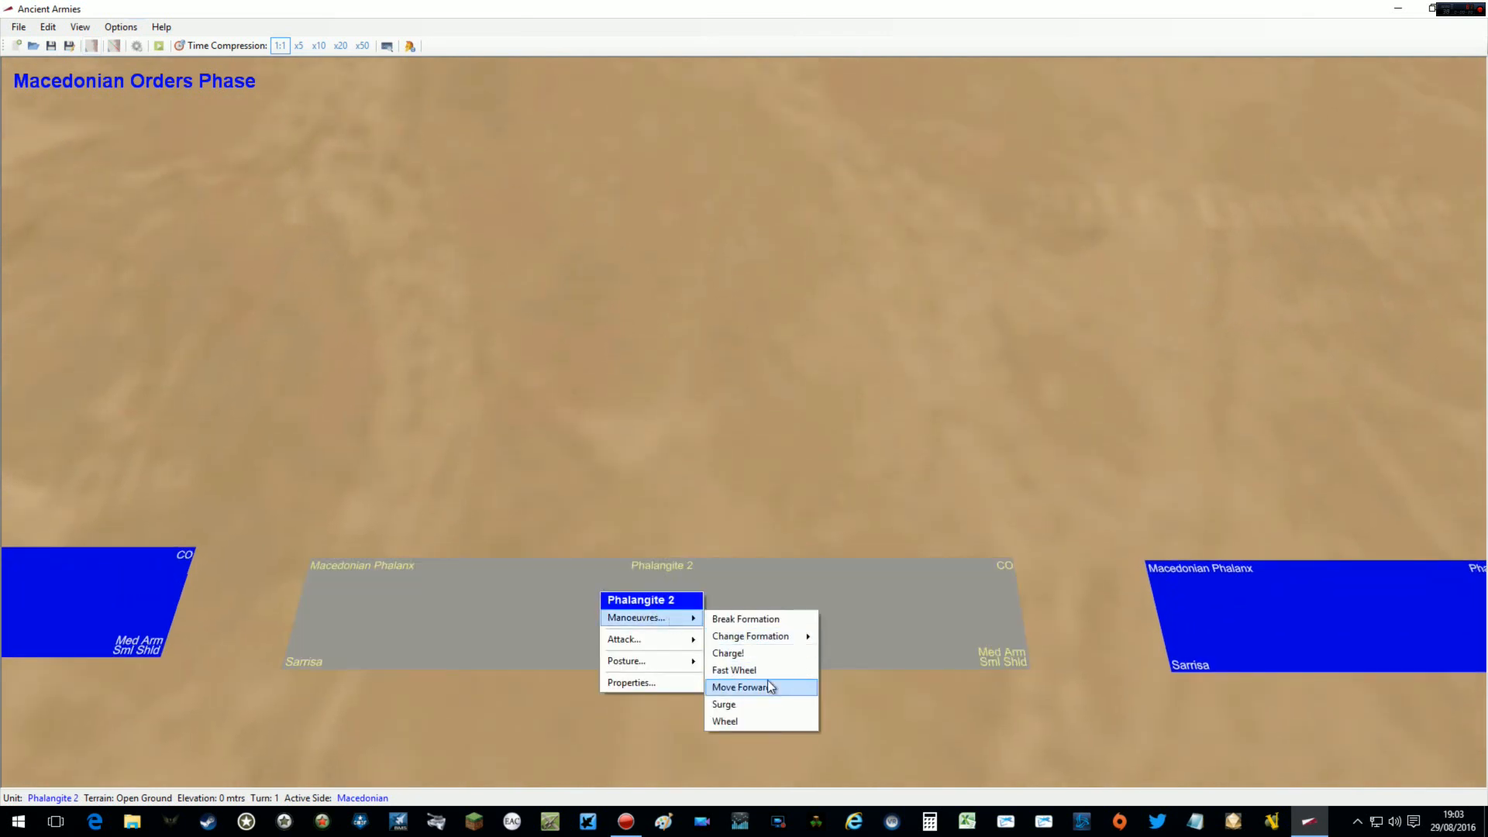
pyautogui.click(740, 687)
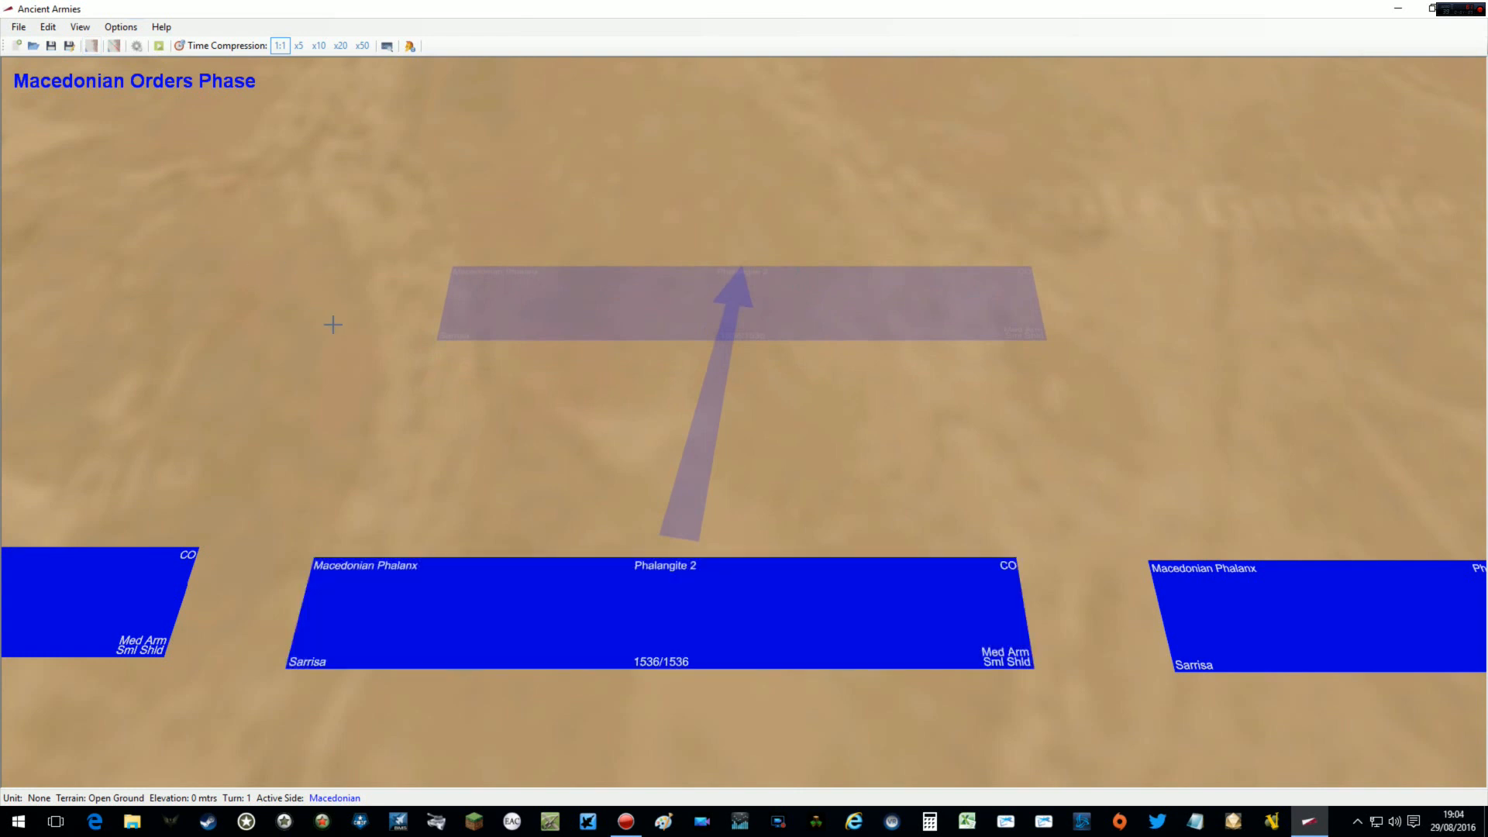
pyautogui.moveTo(448, 521)
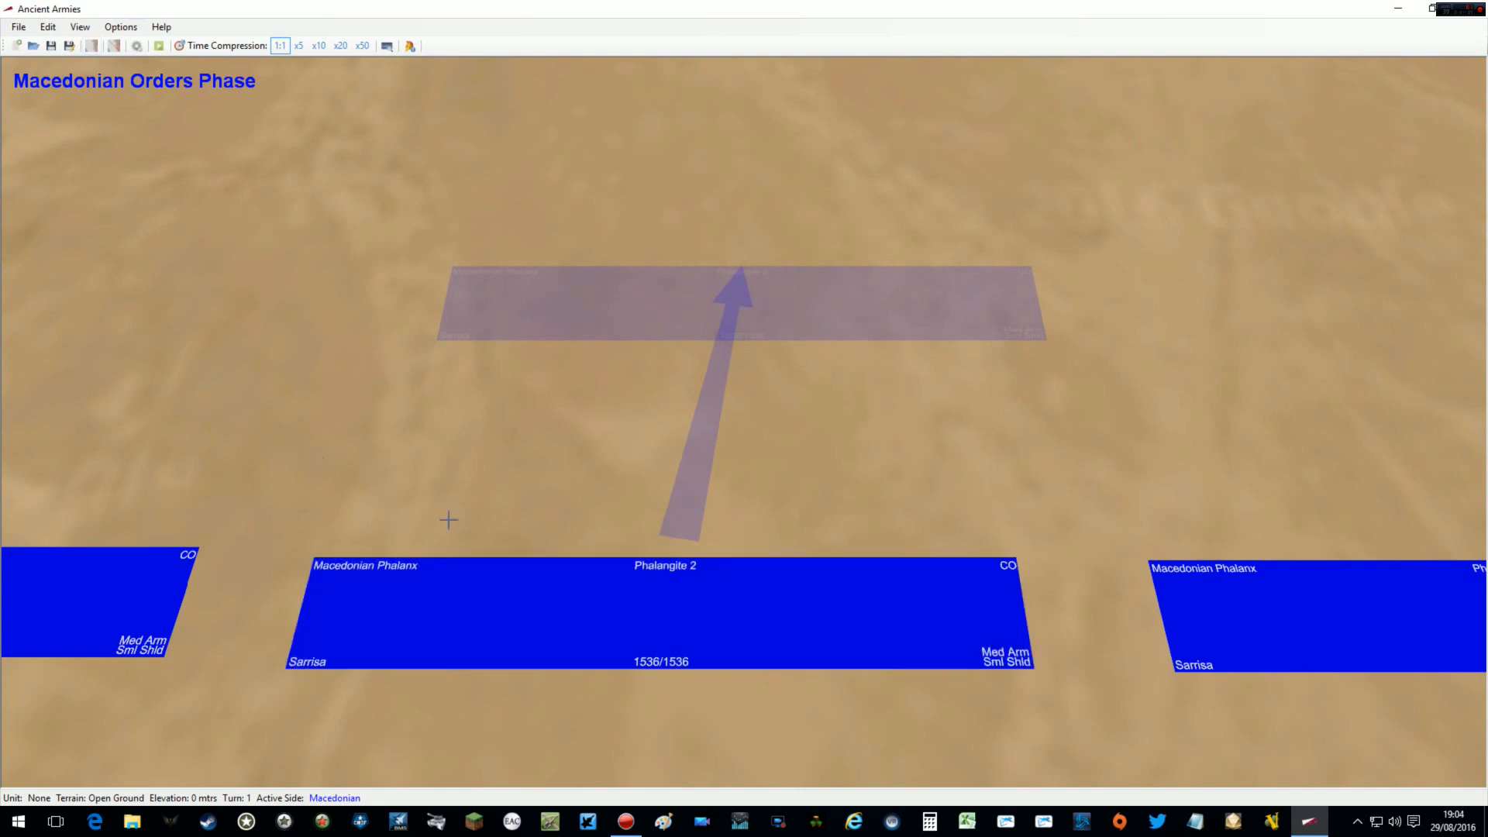
pyautogui.moveTo(389, 490)
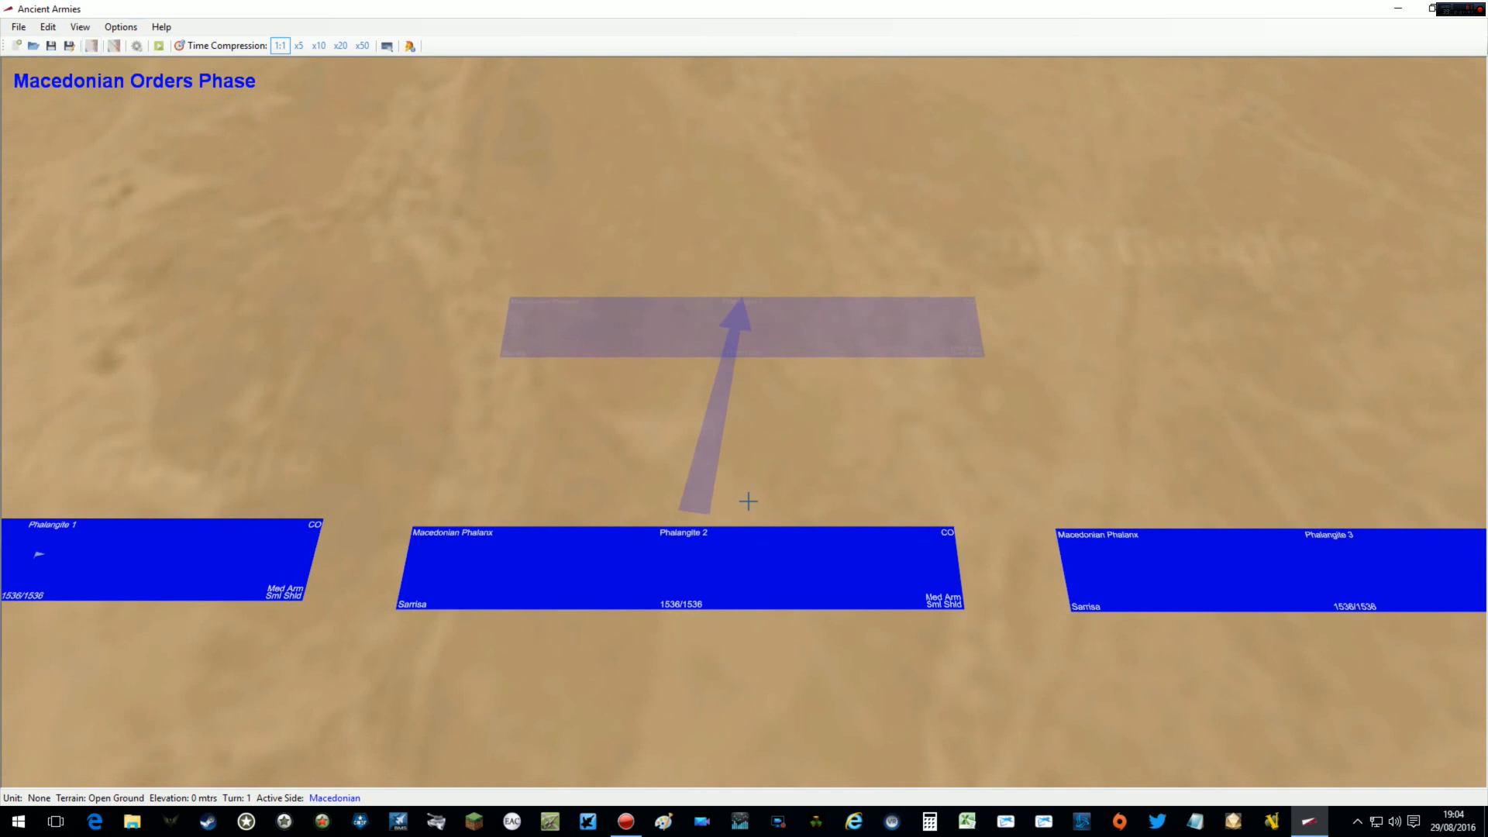
pyautogui.moveTo(738, 415)
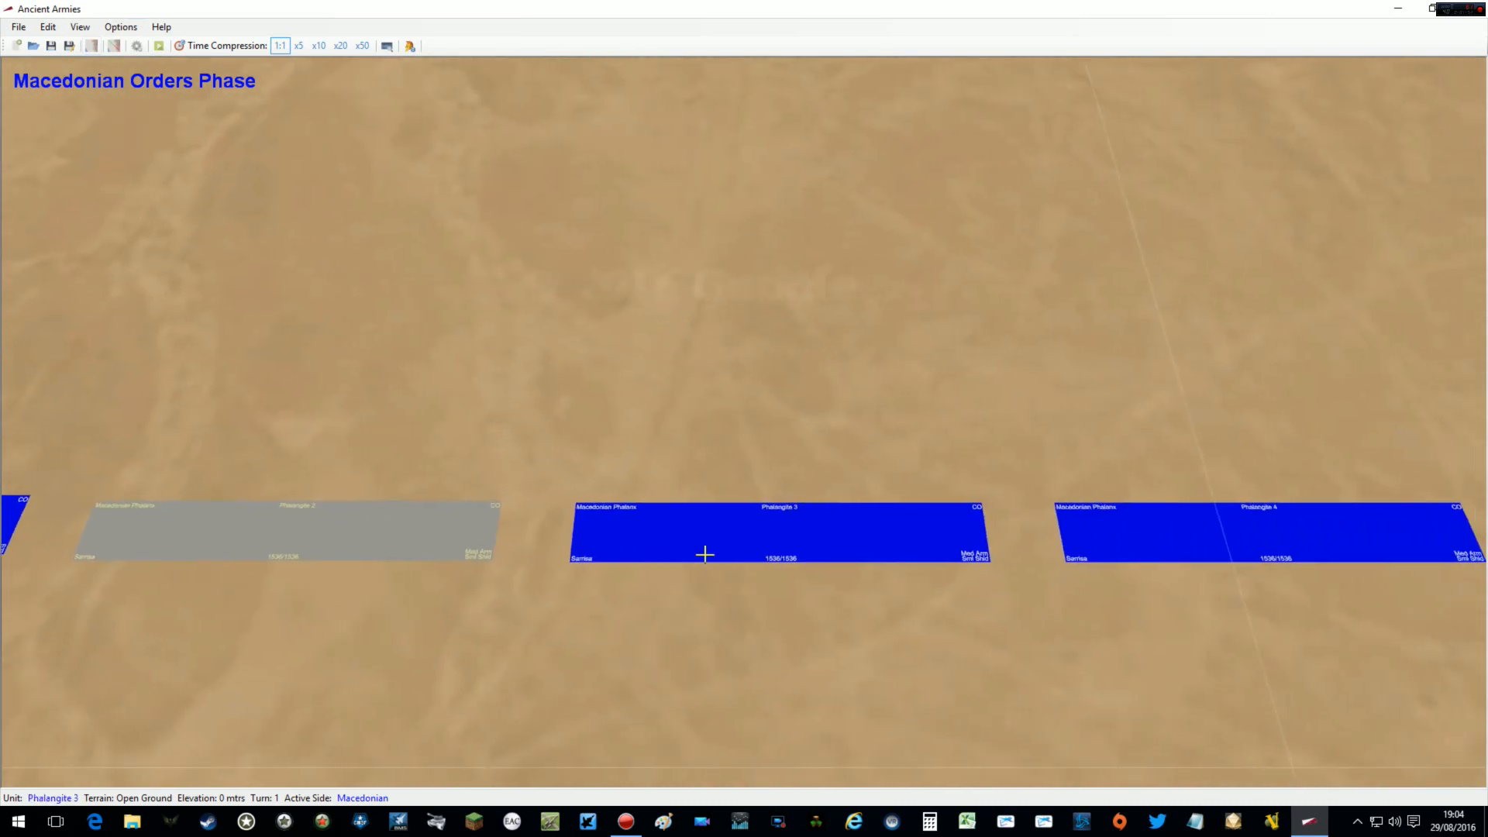
# Reform Phalangite 4 into Pyknosis formation and run the turn through to Turn 2
pyautogui.rightClick(705, 555)
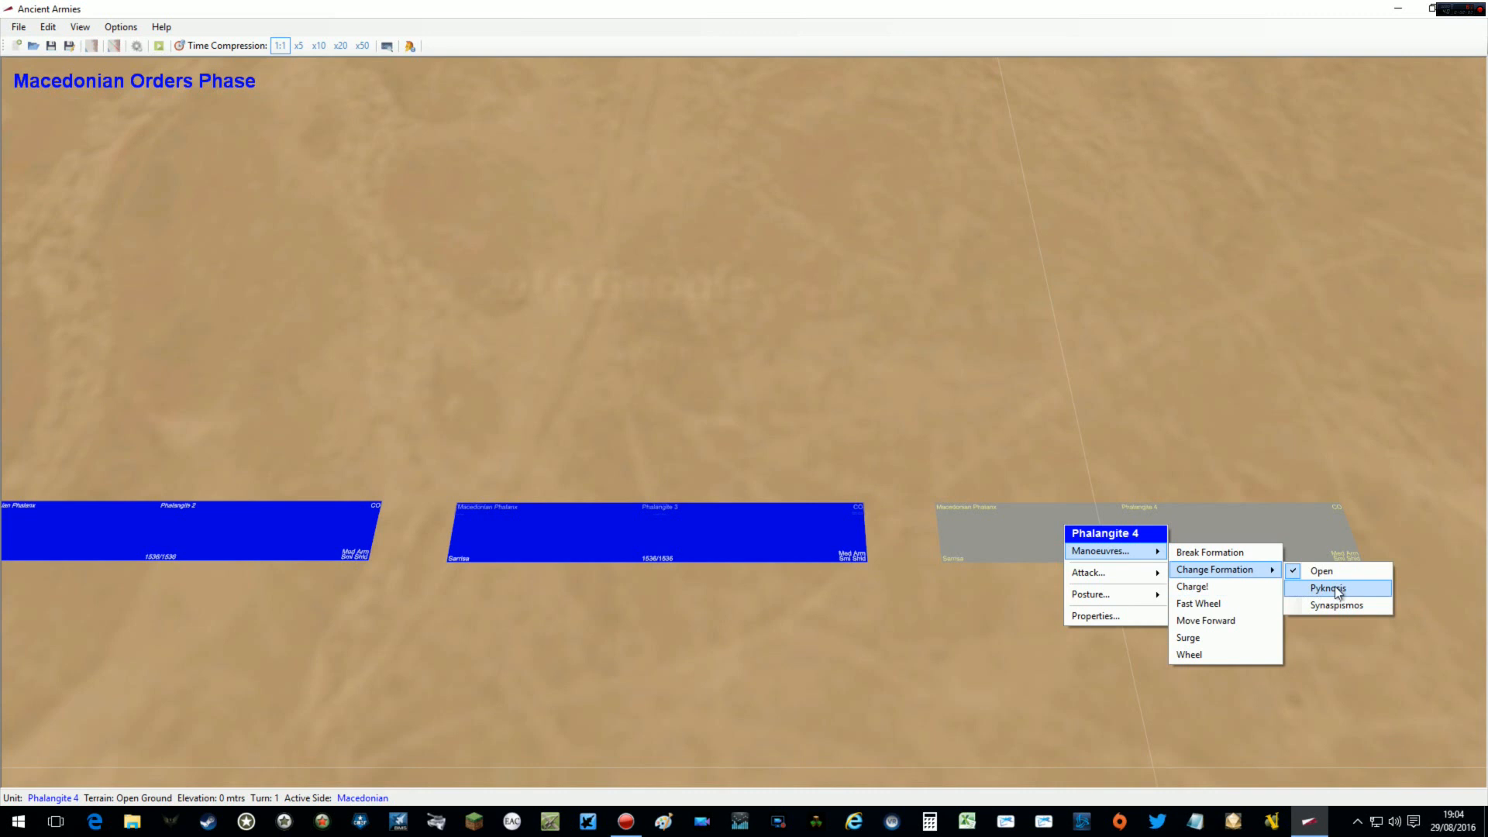
pyautogui.click(1329, 588)
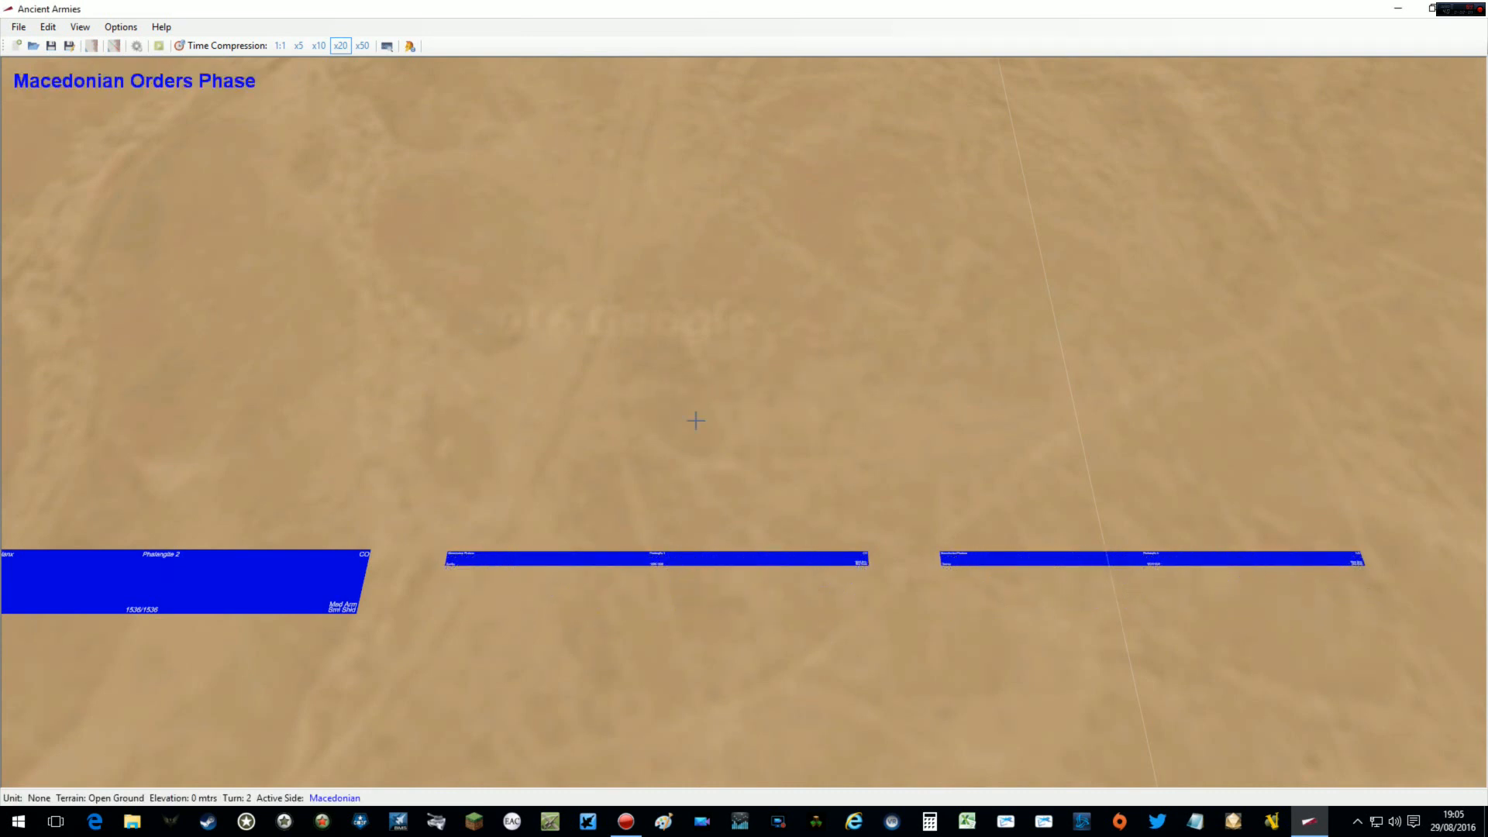
pyautogui.click(279, 45)
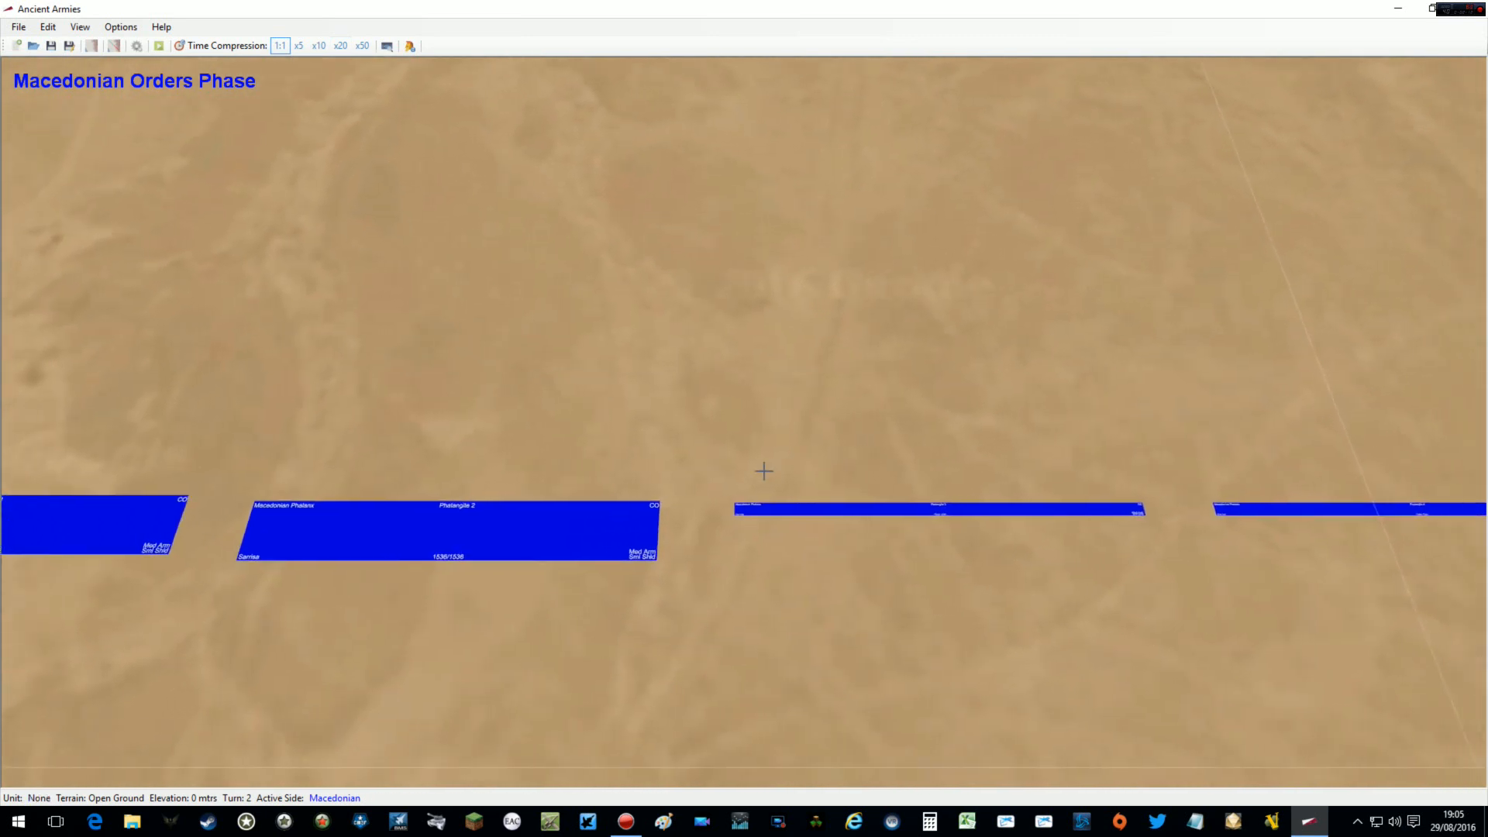
# Order Phalangite 2 to move forward to a point ahead and Phalangite 3 to charge
pyautogui.rightClick(446, 528)
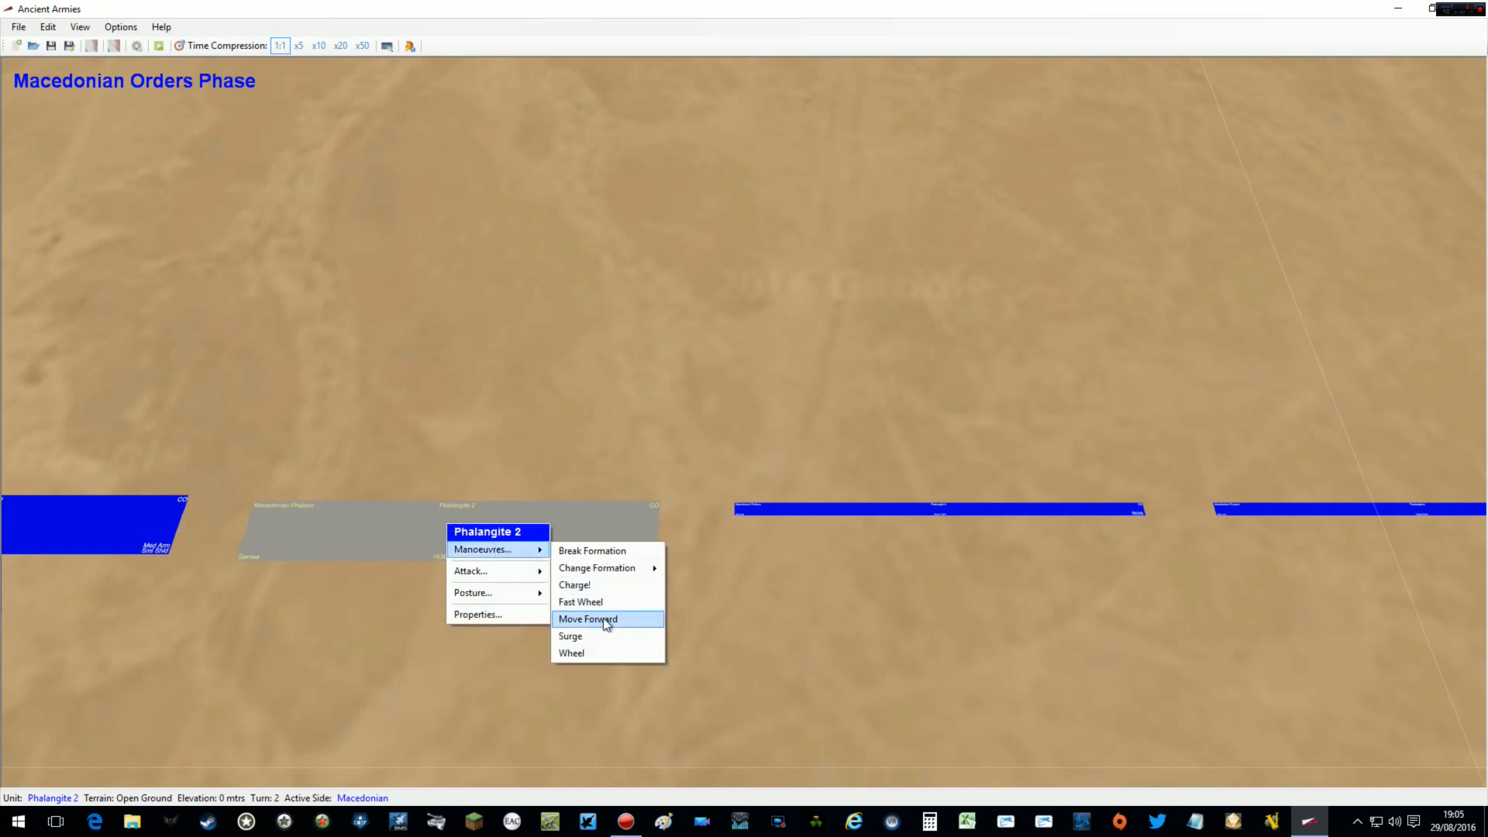
pyautogui.click(585, 618)
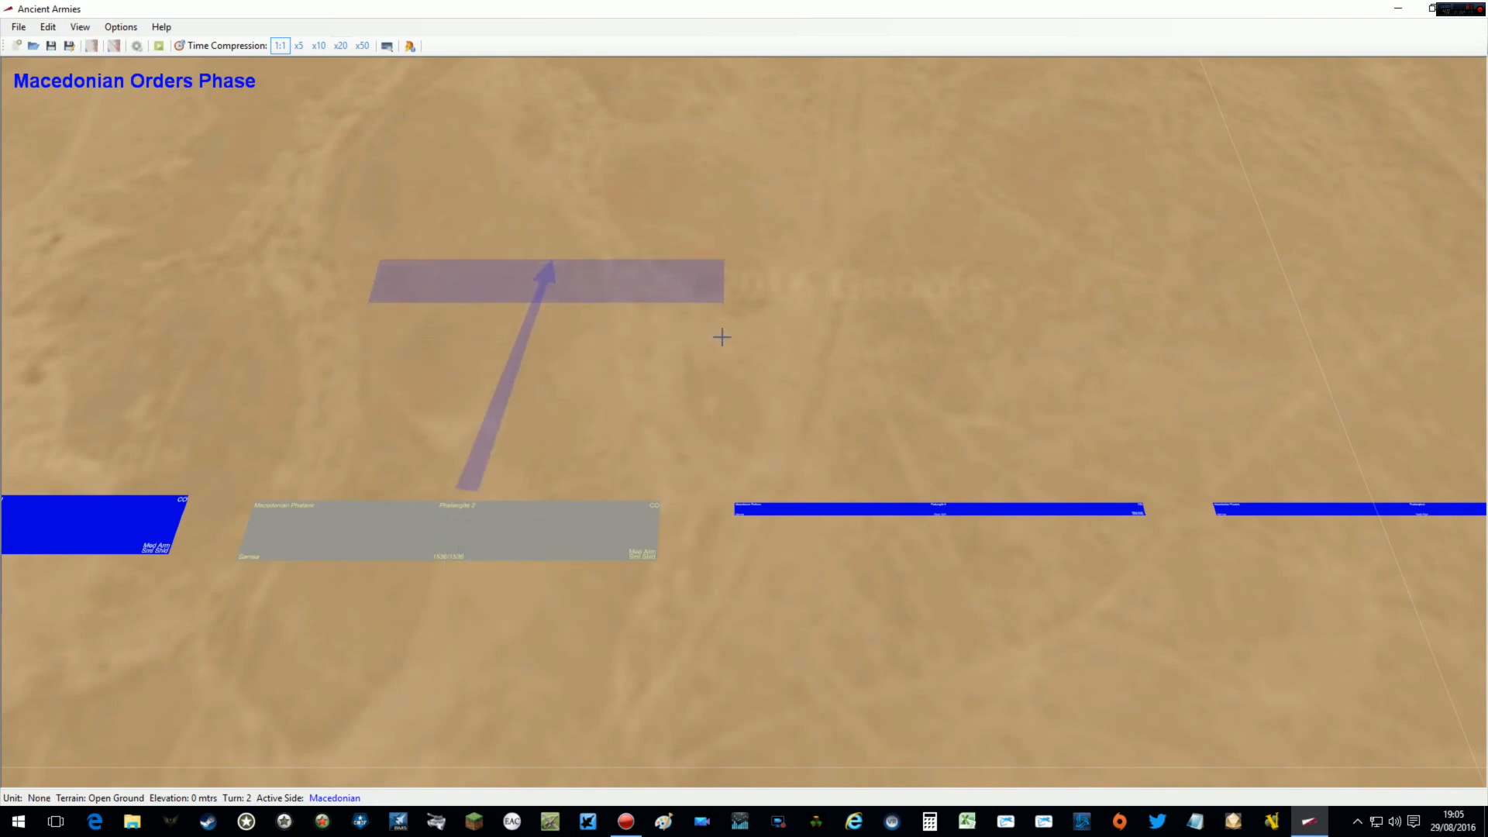
pyautogui.click(852, 510)
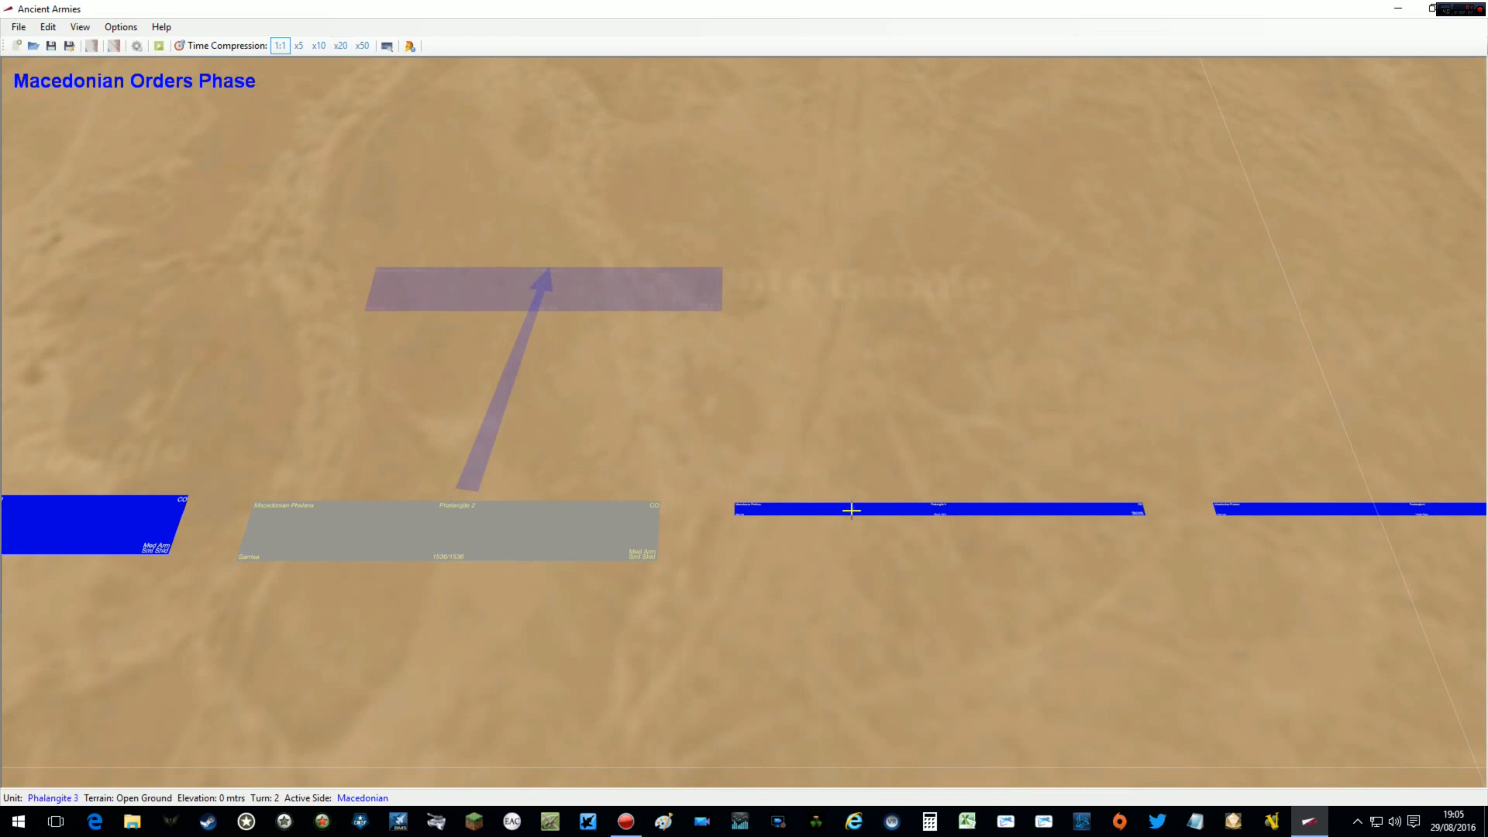
pyautogui.rightClick(851, 510)
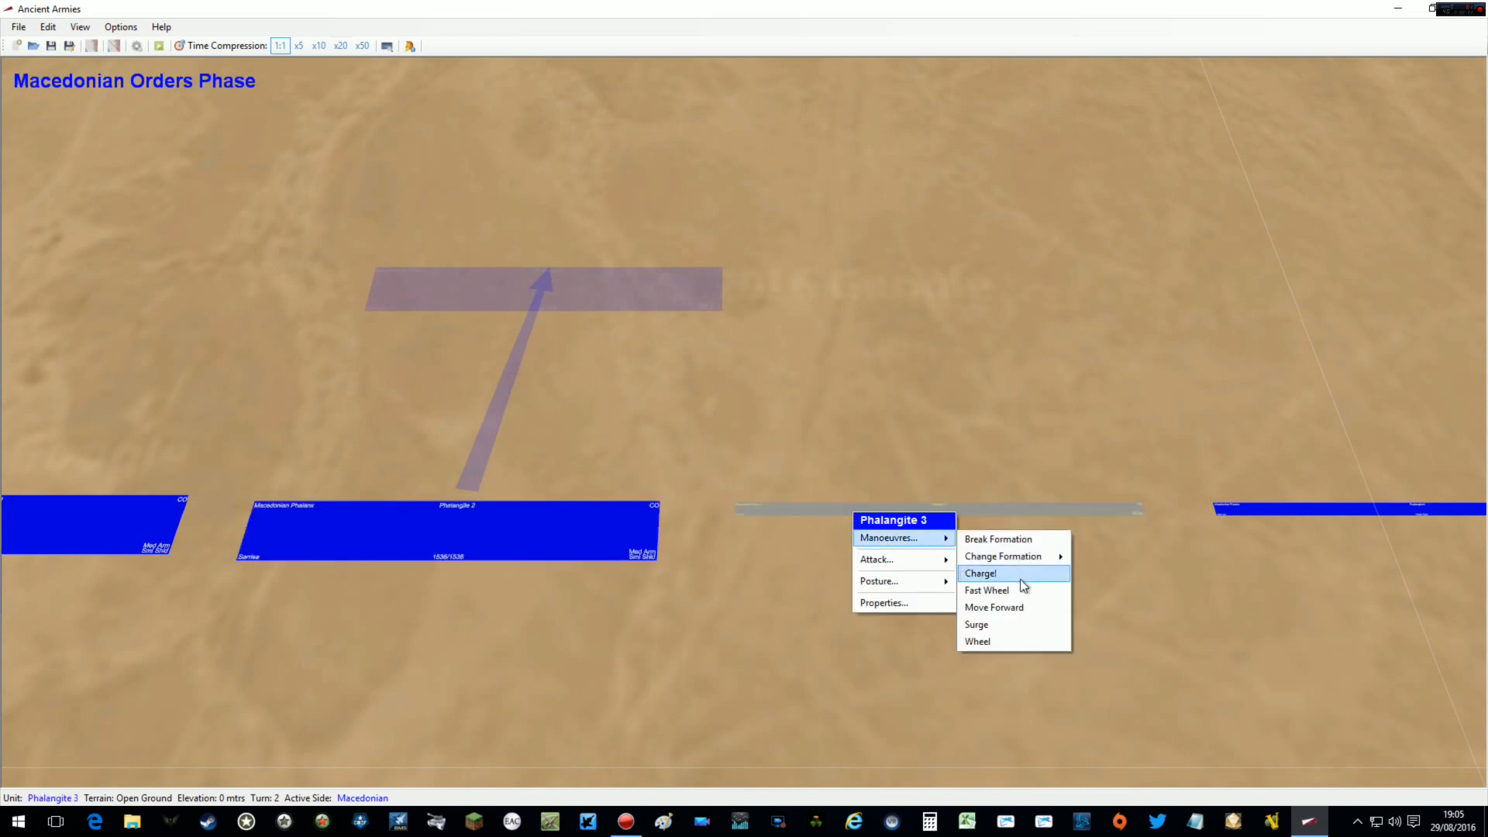
pyautogui.click(980, 574)
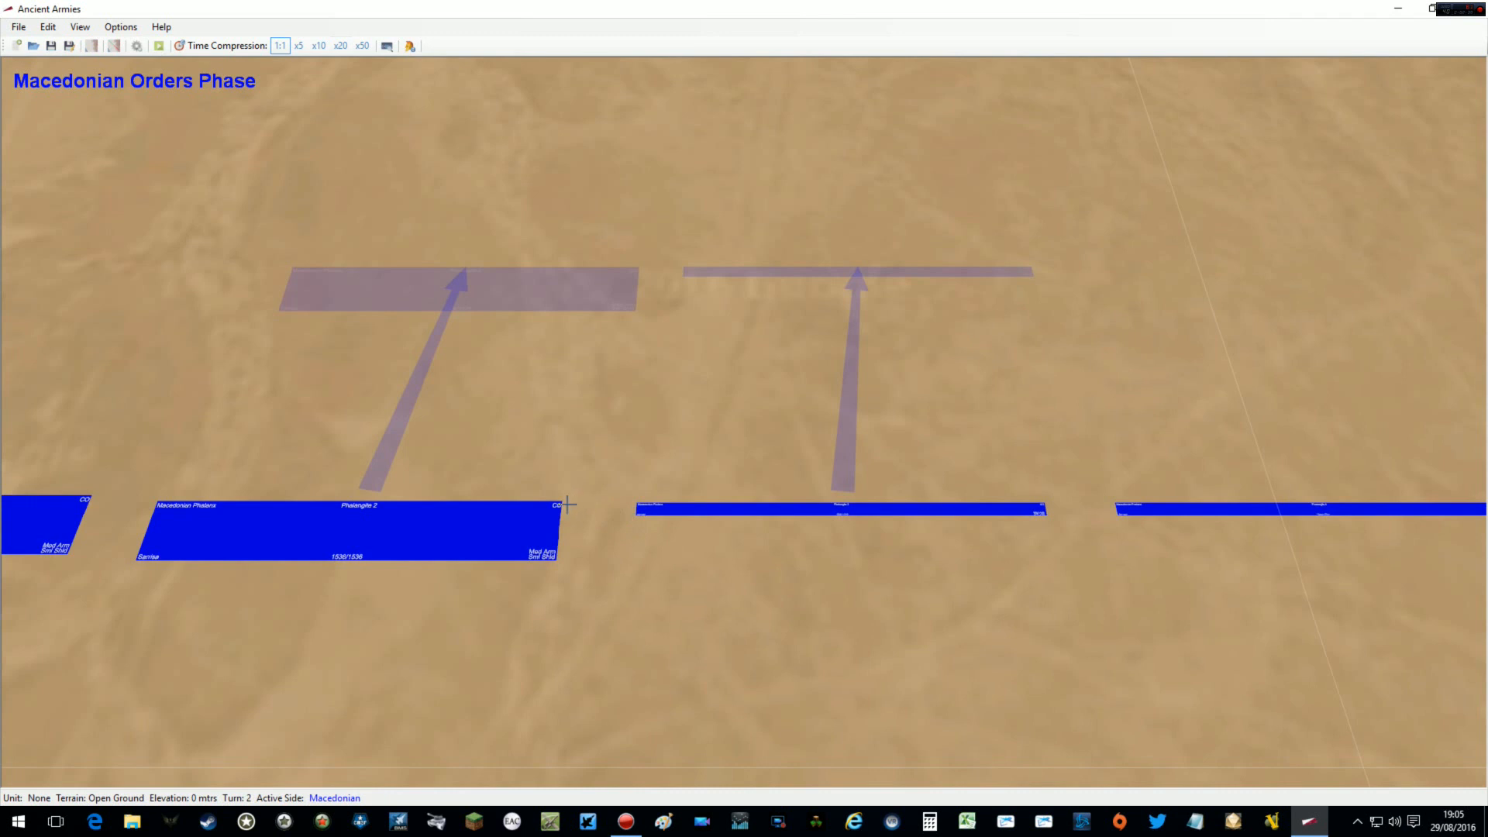
pyautogui.moveTo(682, 272)
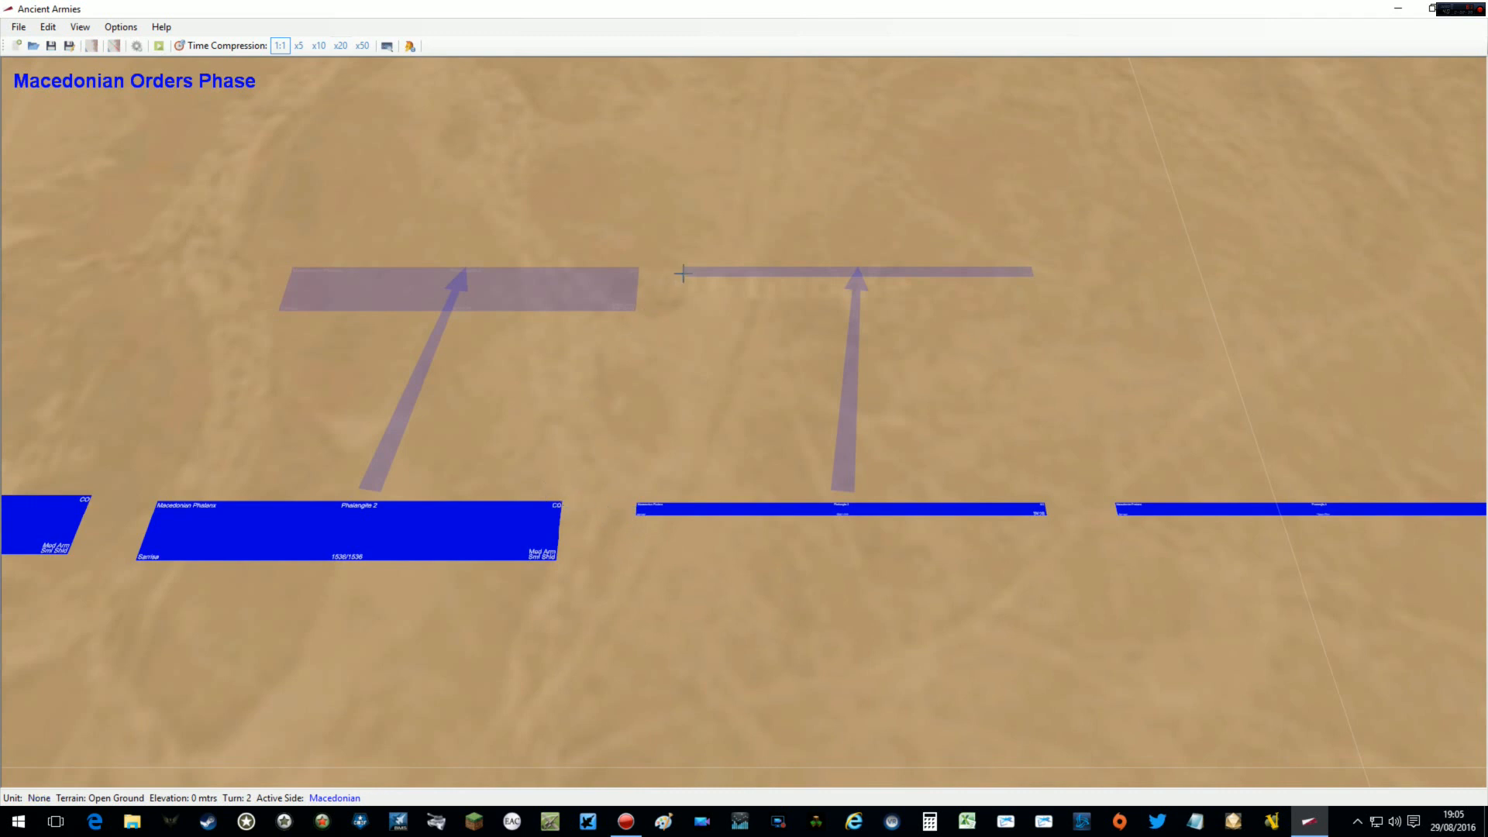
pyautogui.moveTo(839, 317)
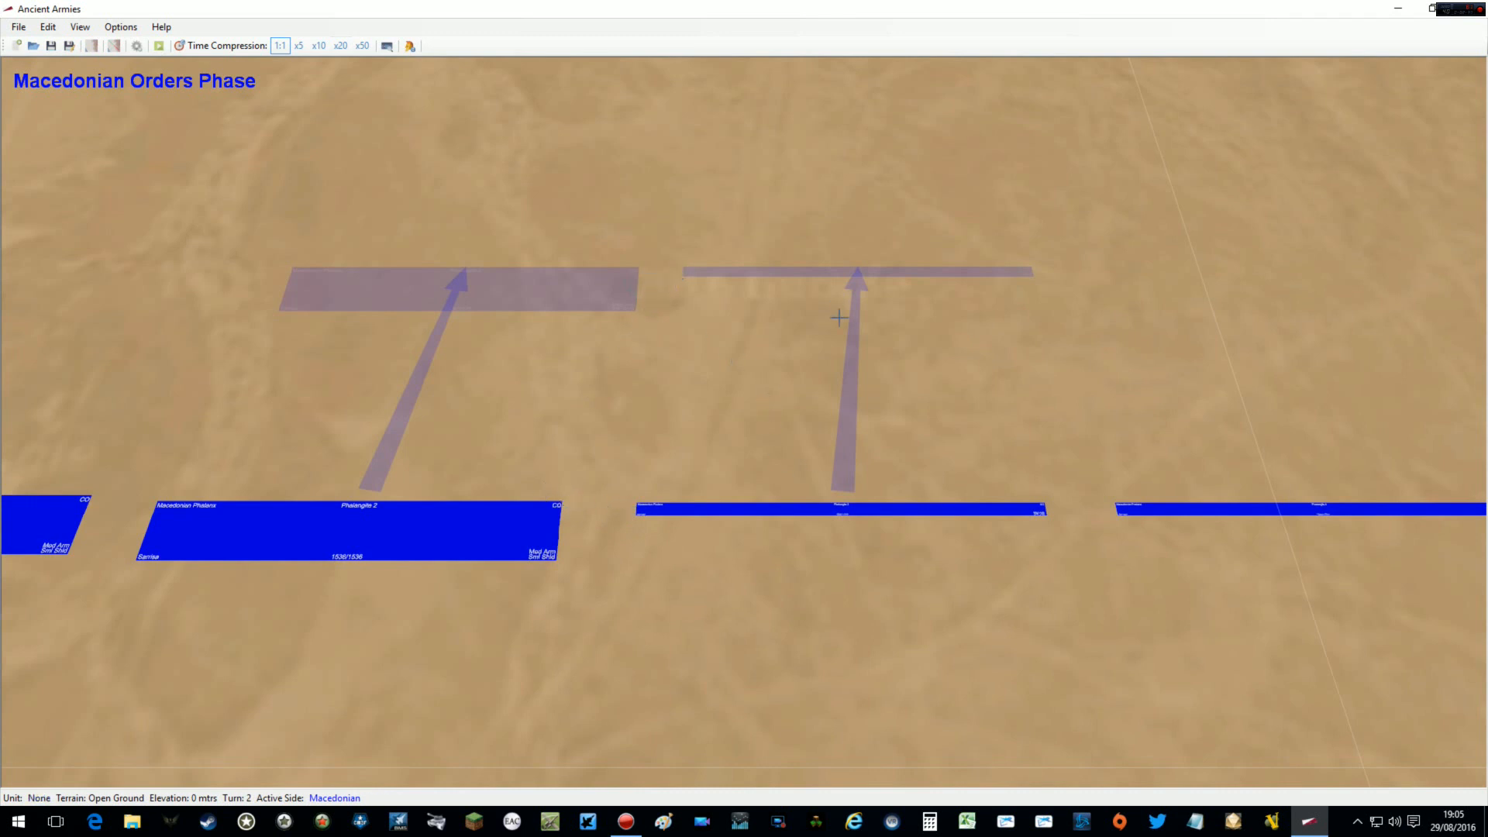
pyautogui.moveTo(644, 524)
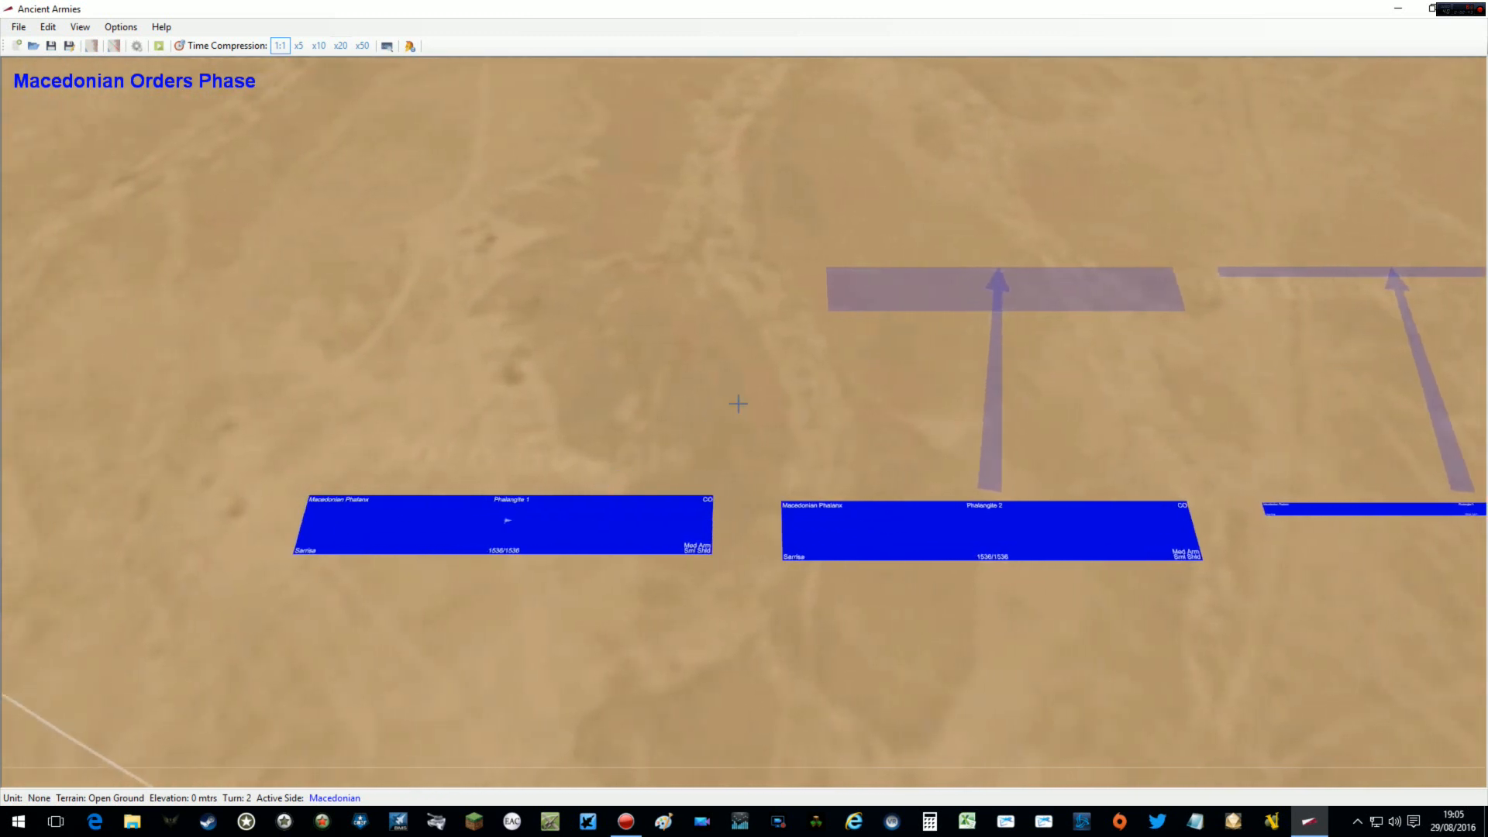
# Give Phalangite 1 and Phalangite 4 Charge! orders with striped advance arrows ahead
pyautogui.rightClick(503, 526)
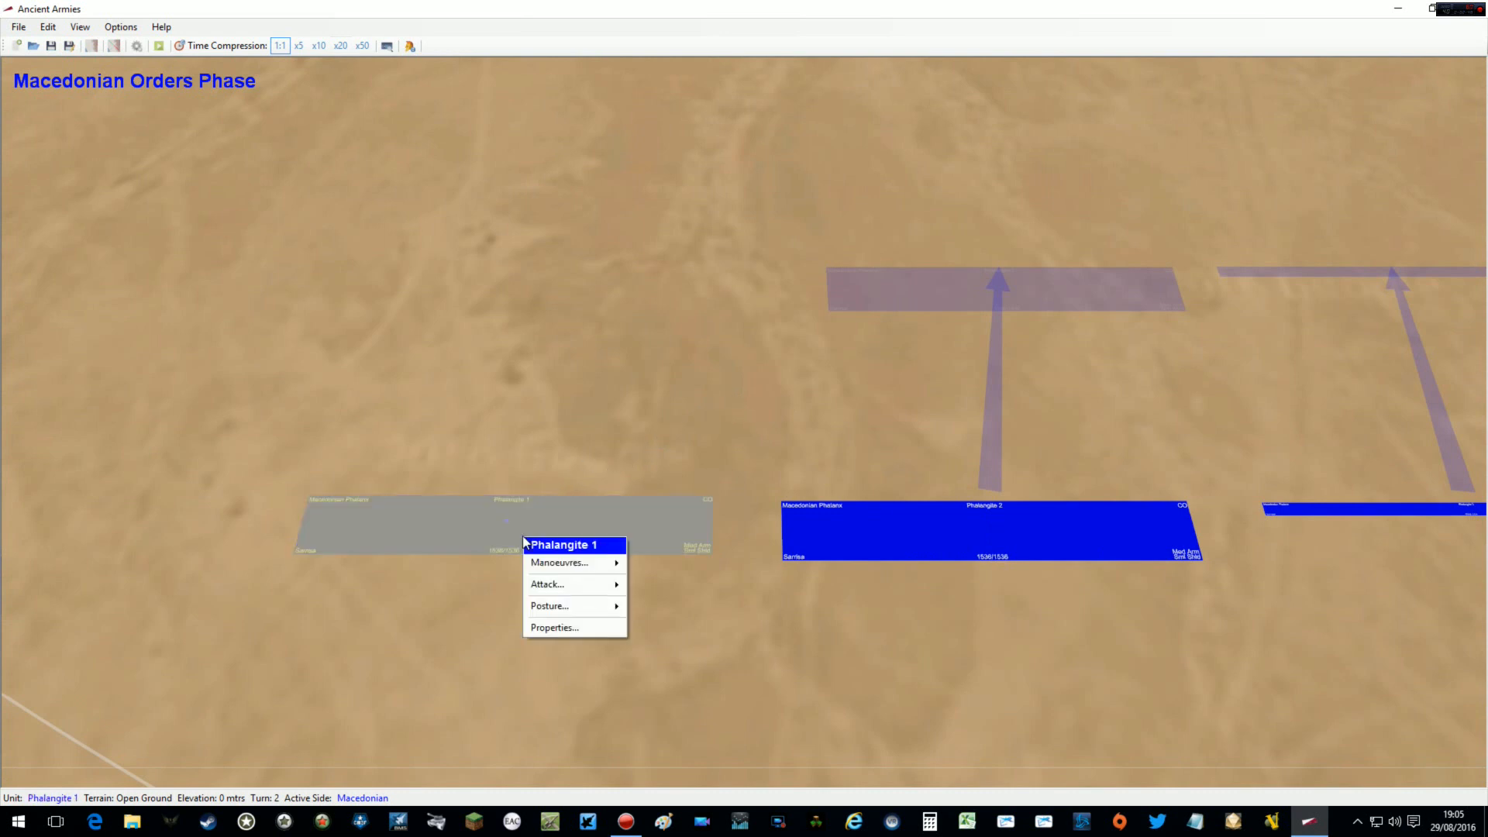
pyautogui.click(560, 561)
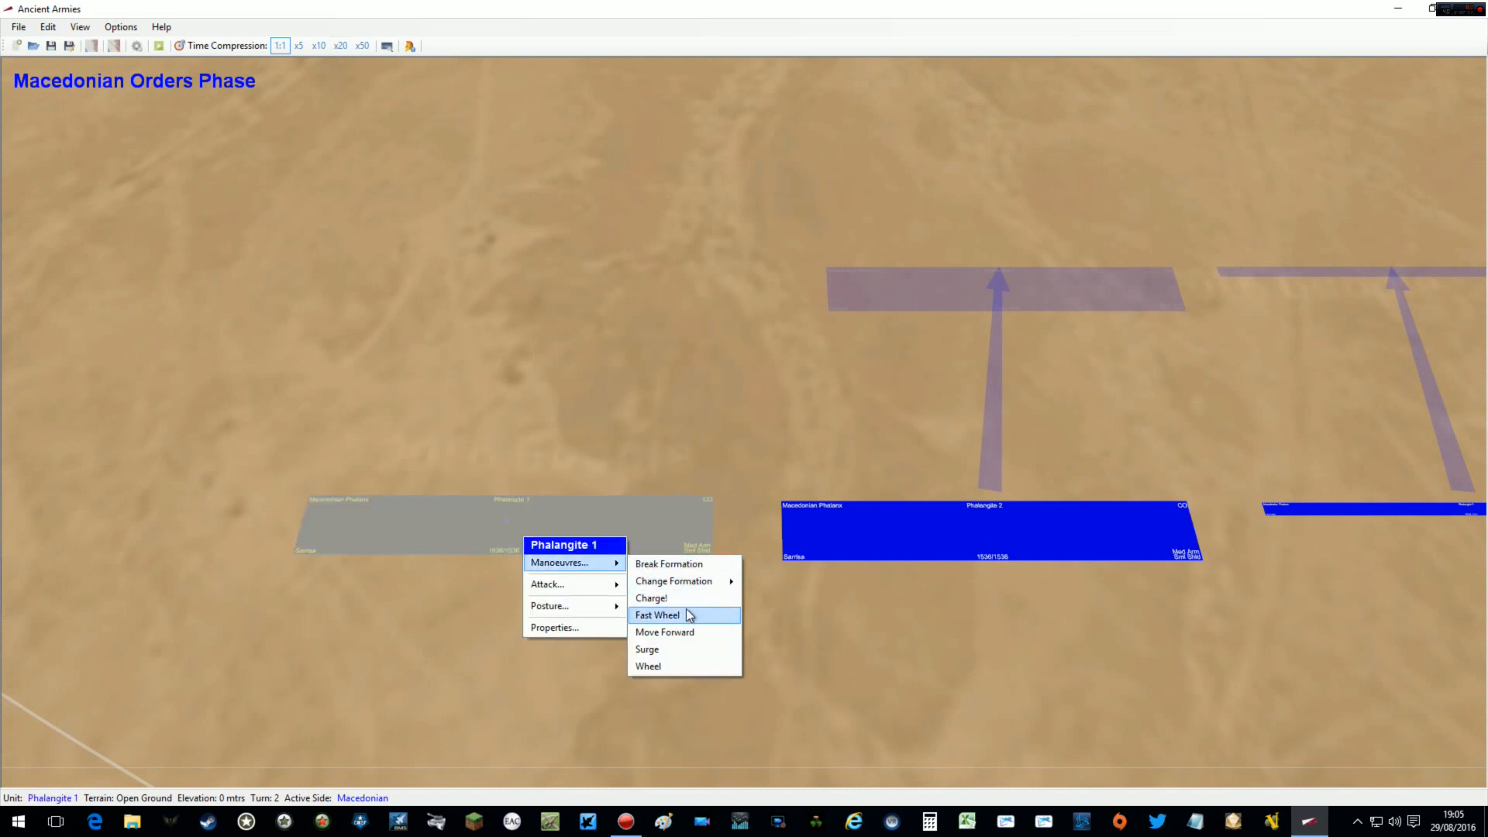
pyautogui.click(658, 615)
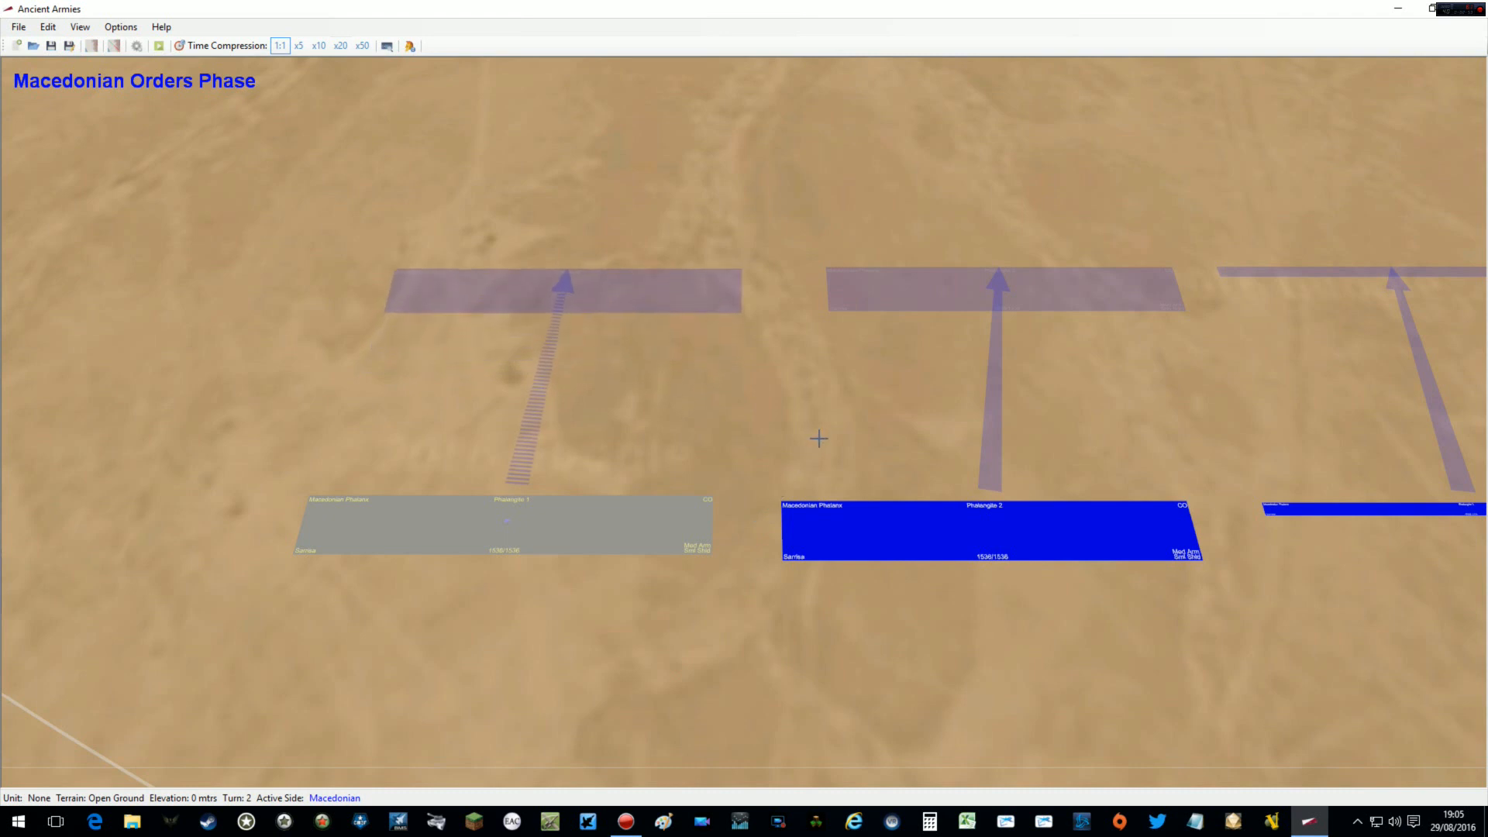
pyautogui.moveTo(1024, 334)
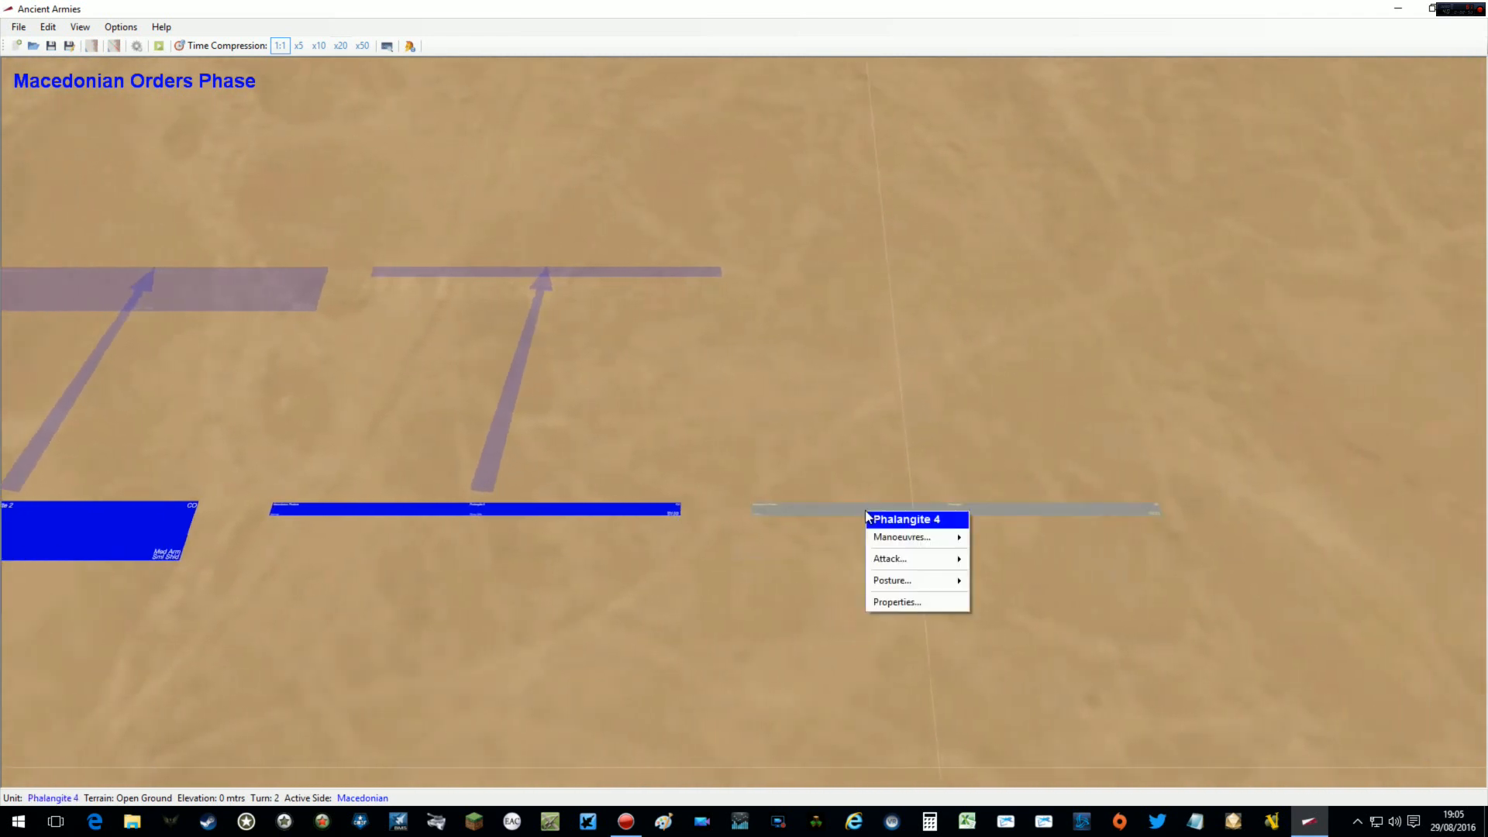
pyautogui.click(902, 538)
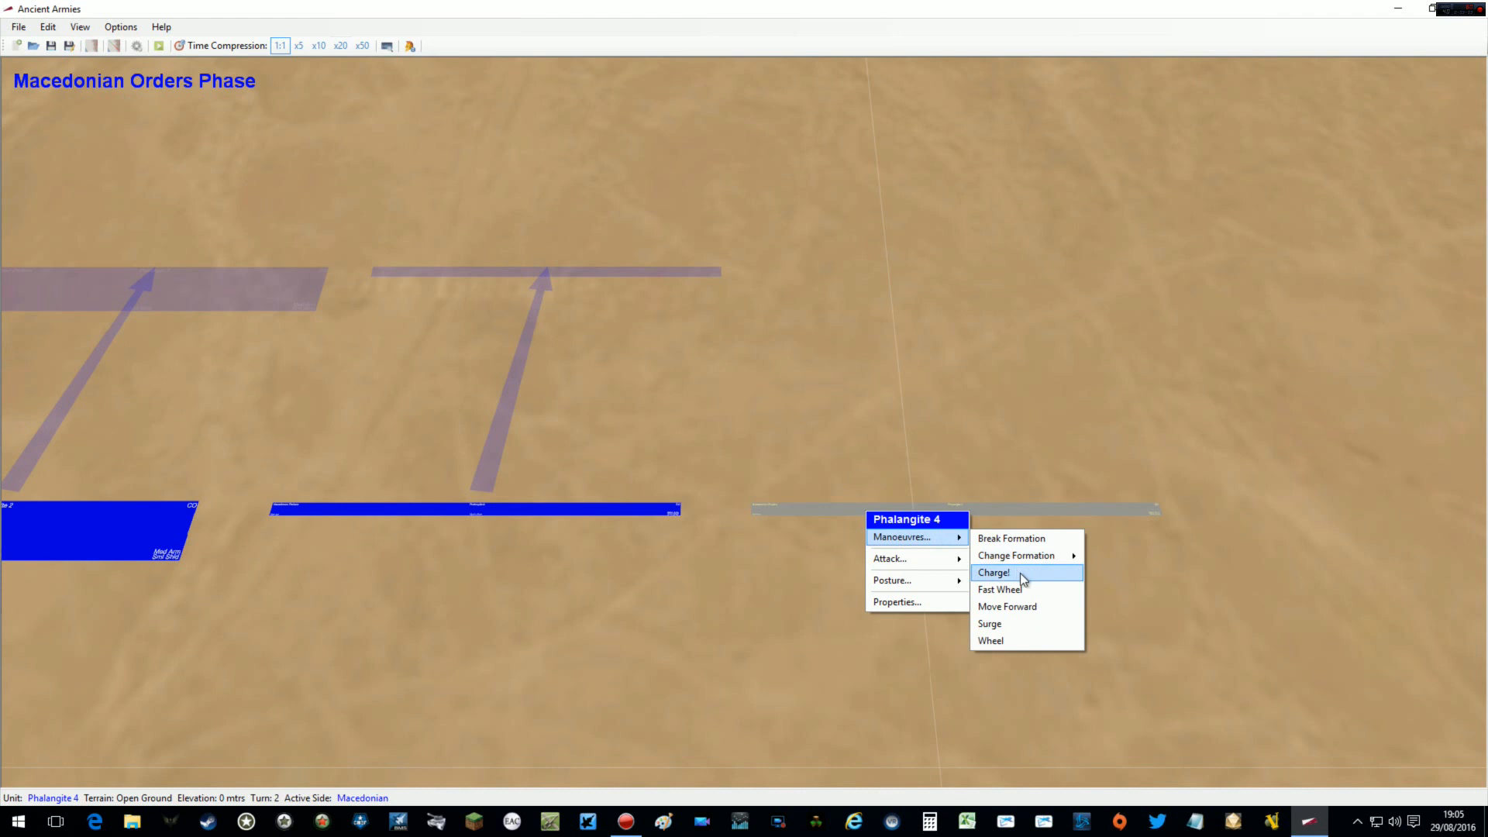
pyautogui.click(994, 572)
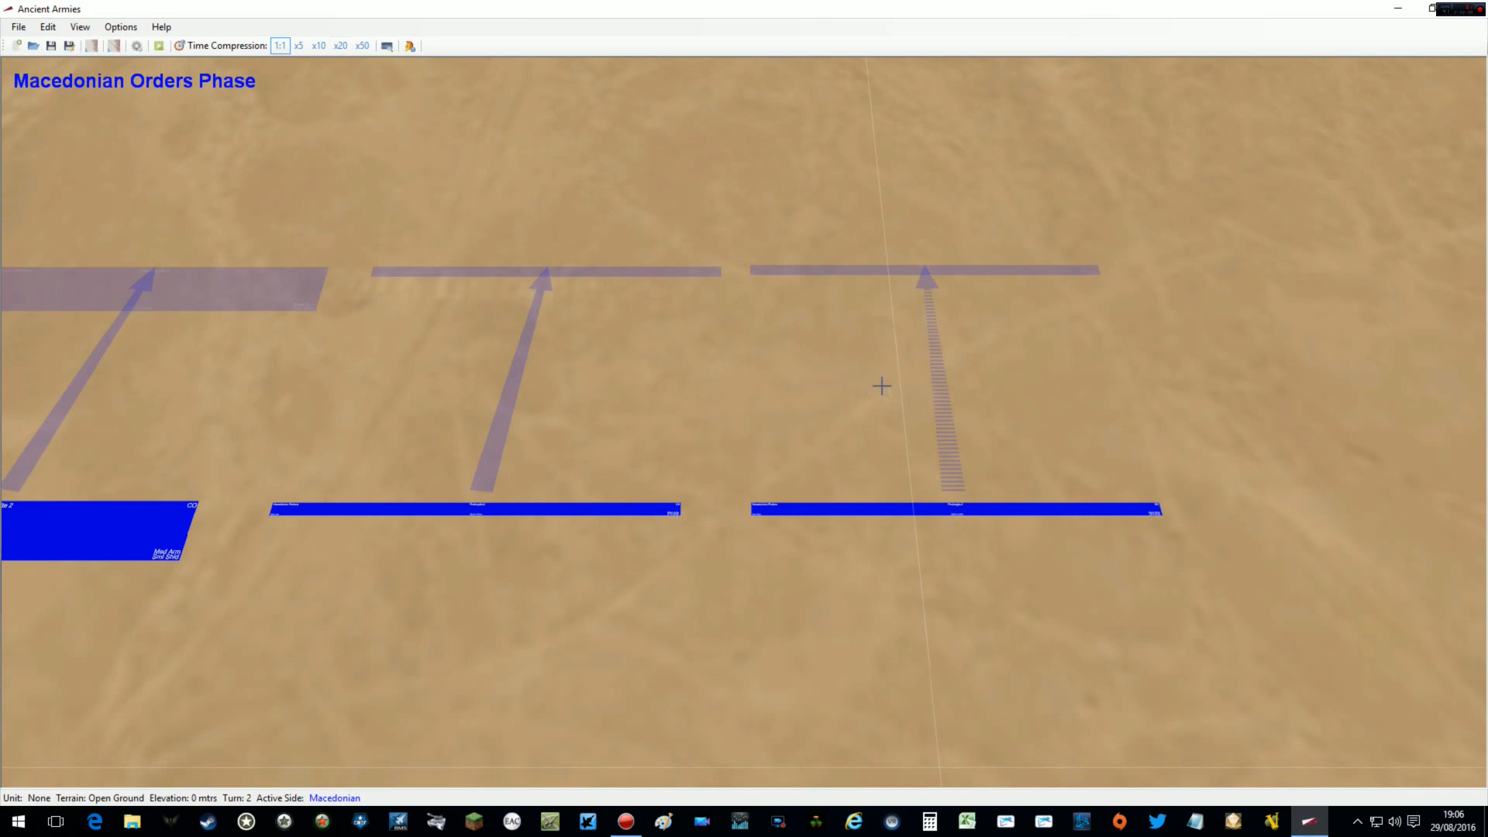
pyautogui.moveTo(888, 379)
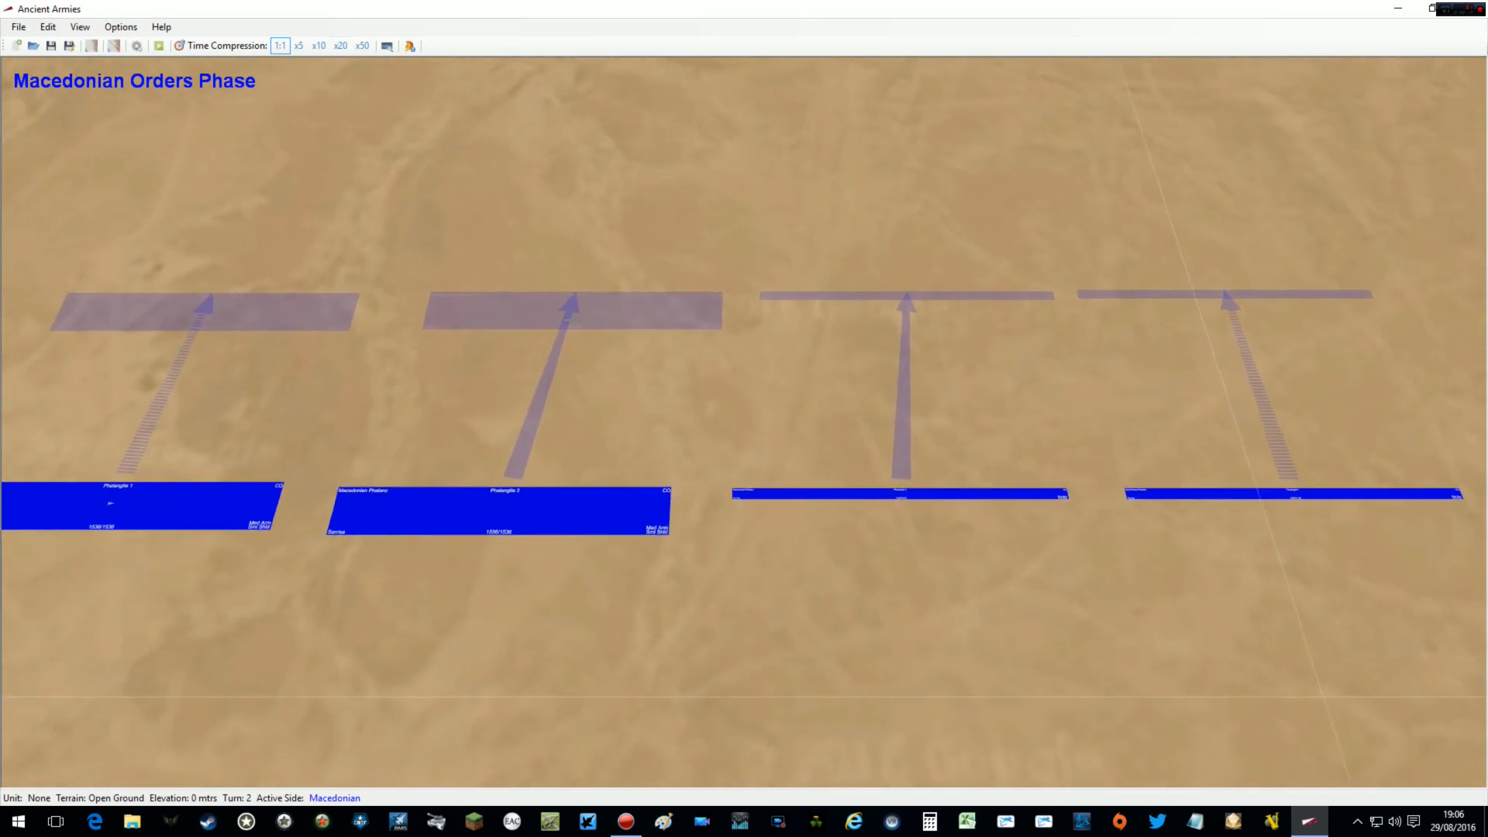
pyautogui.moveTo(341, 45)
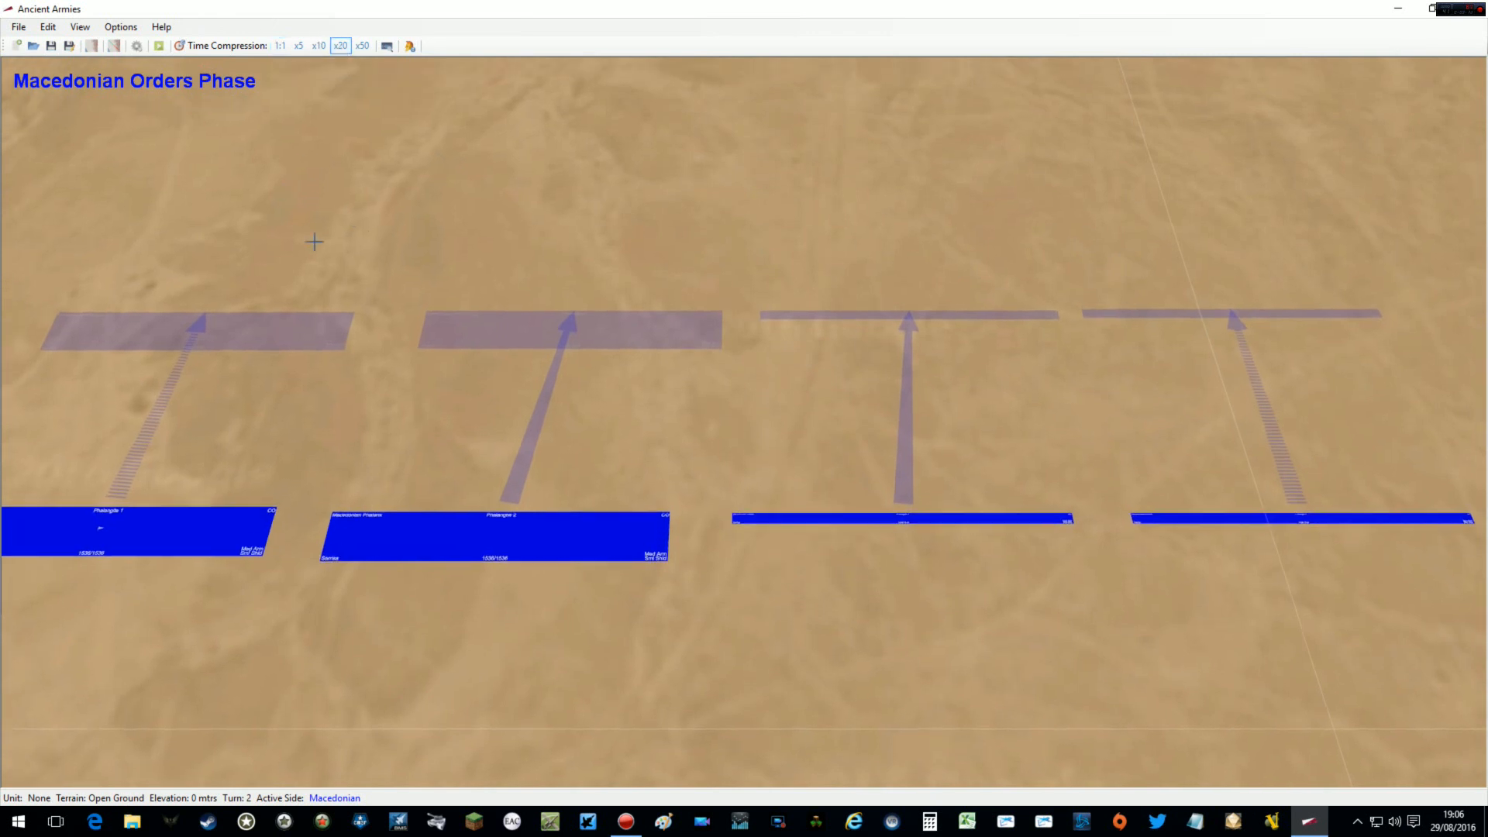
# Run the orders under time compression until the battle reaches turn 6
pyautogui.click(320, 45)
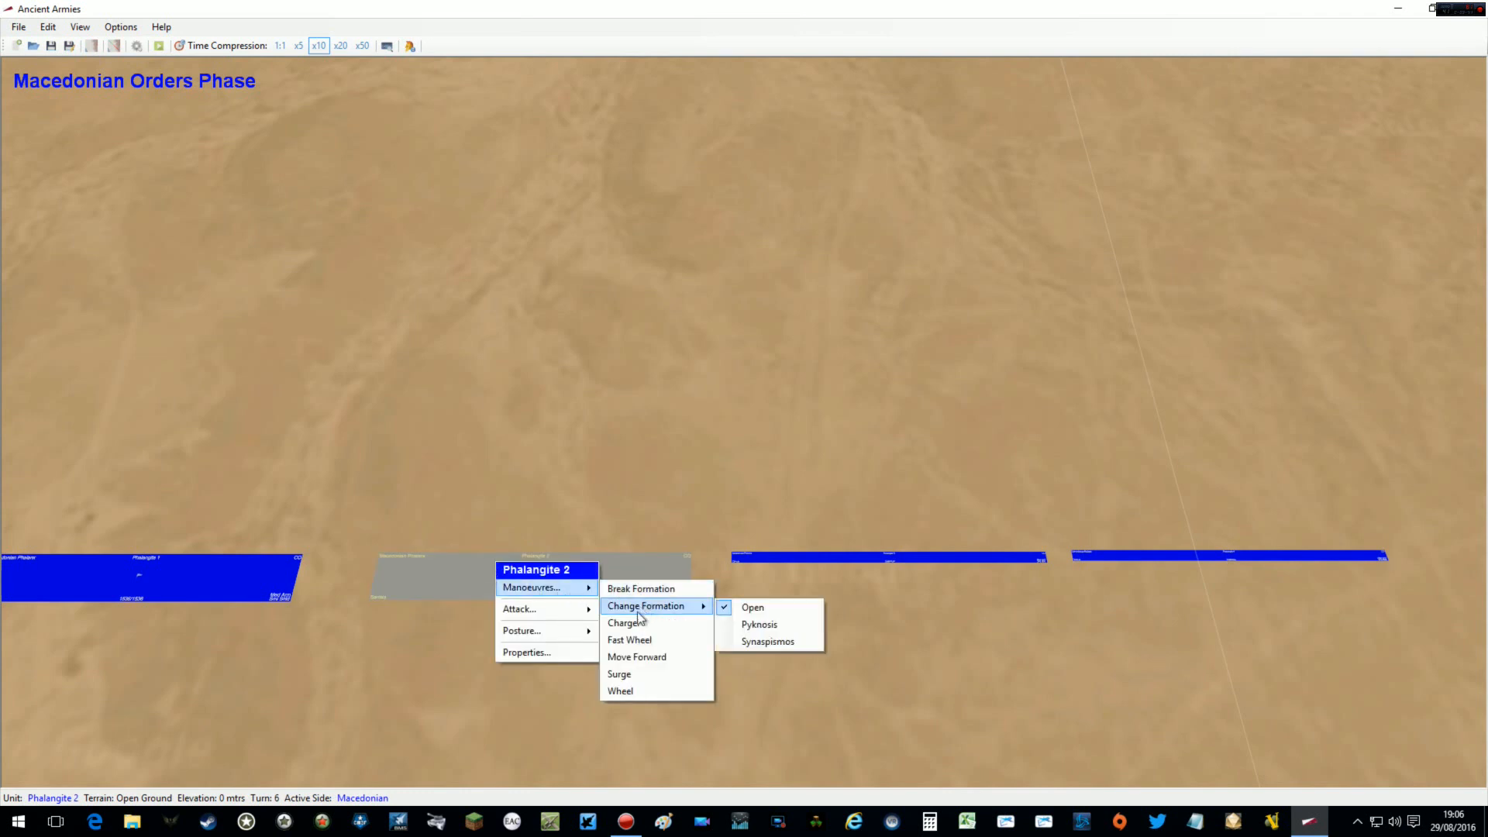
pyautogui.moveTo(623, 623)
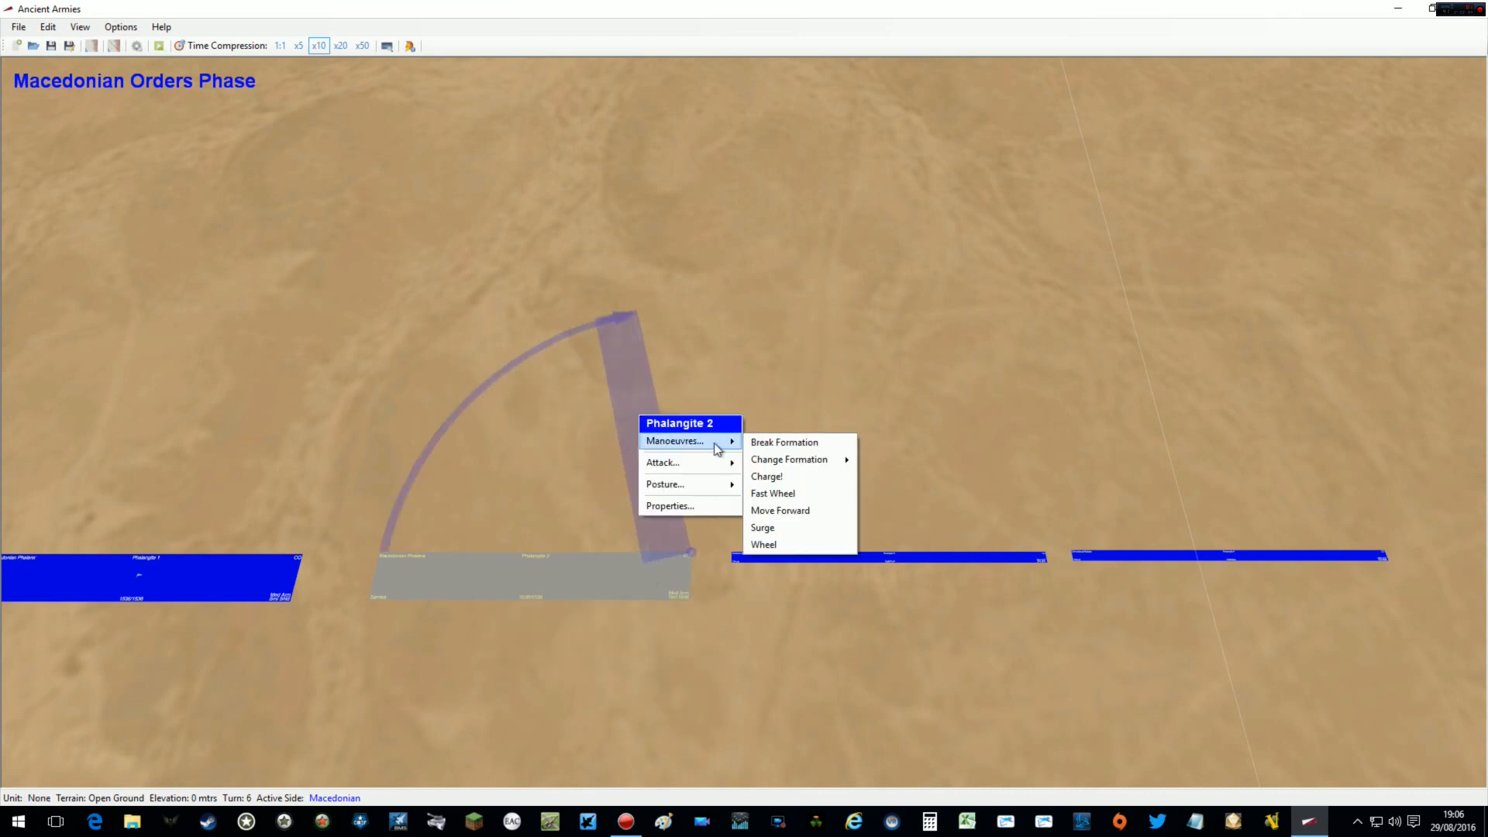
pyautogui.moveTo(772, 493)
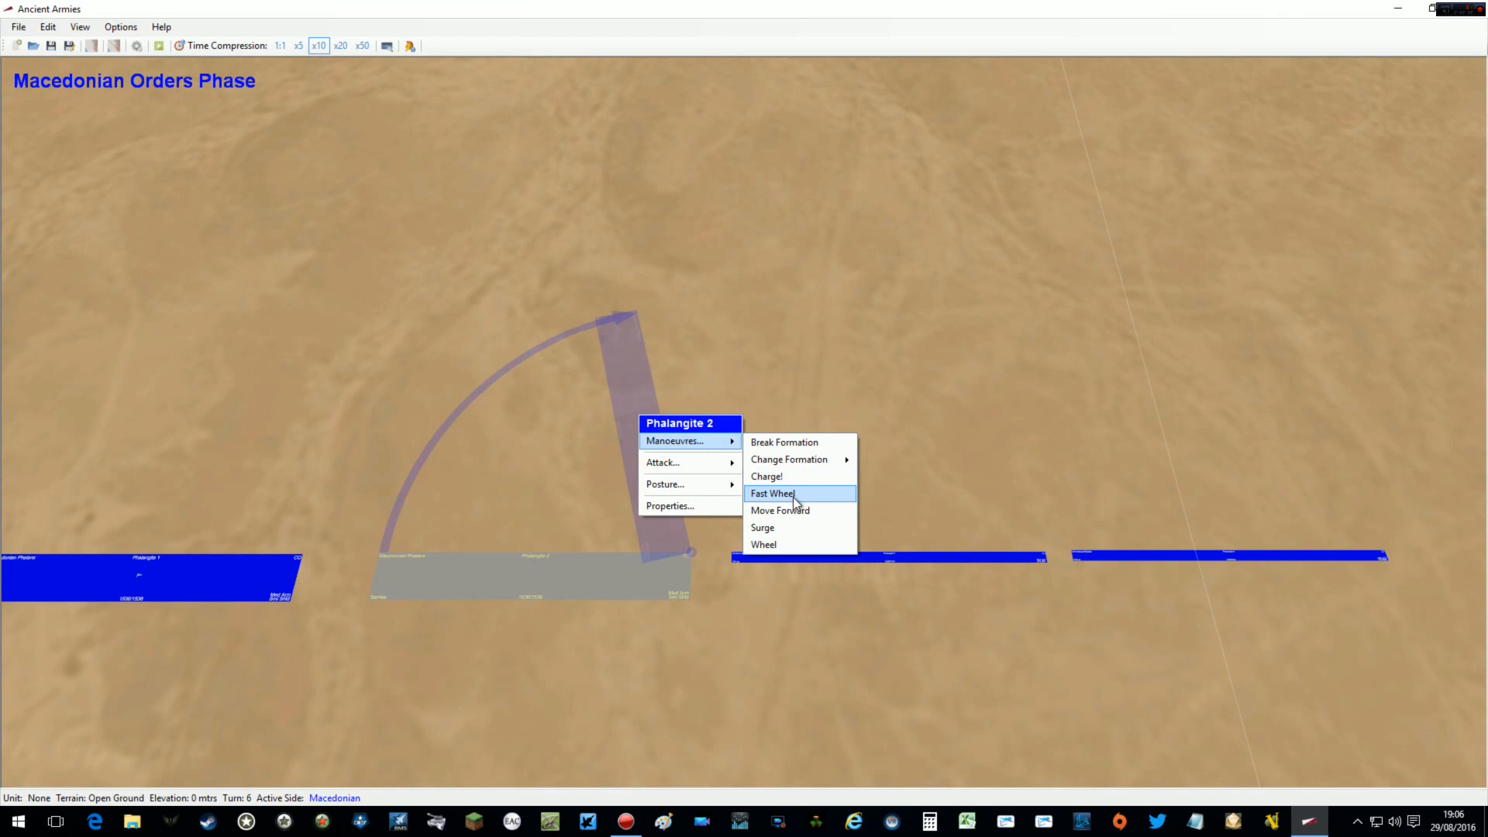
# Chain a fast wheel, wheel and fast wheel onto Phalangite 2's route, then run at x20 speed
pyautogui.click(772, 493)
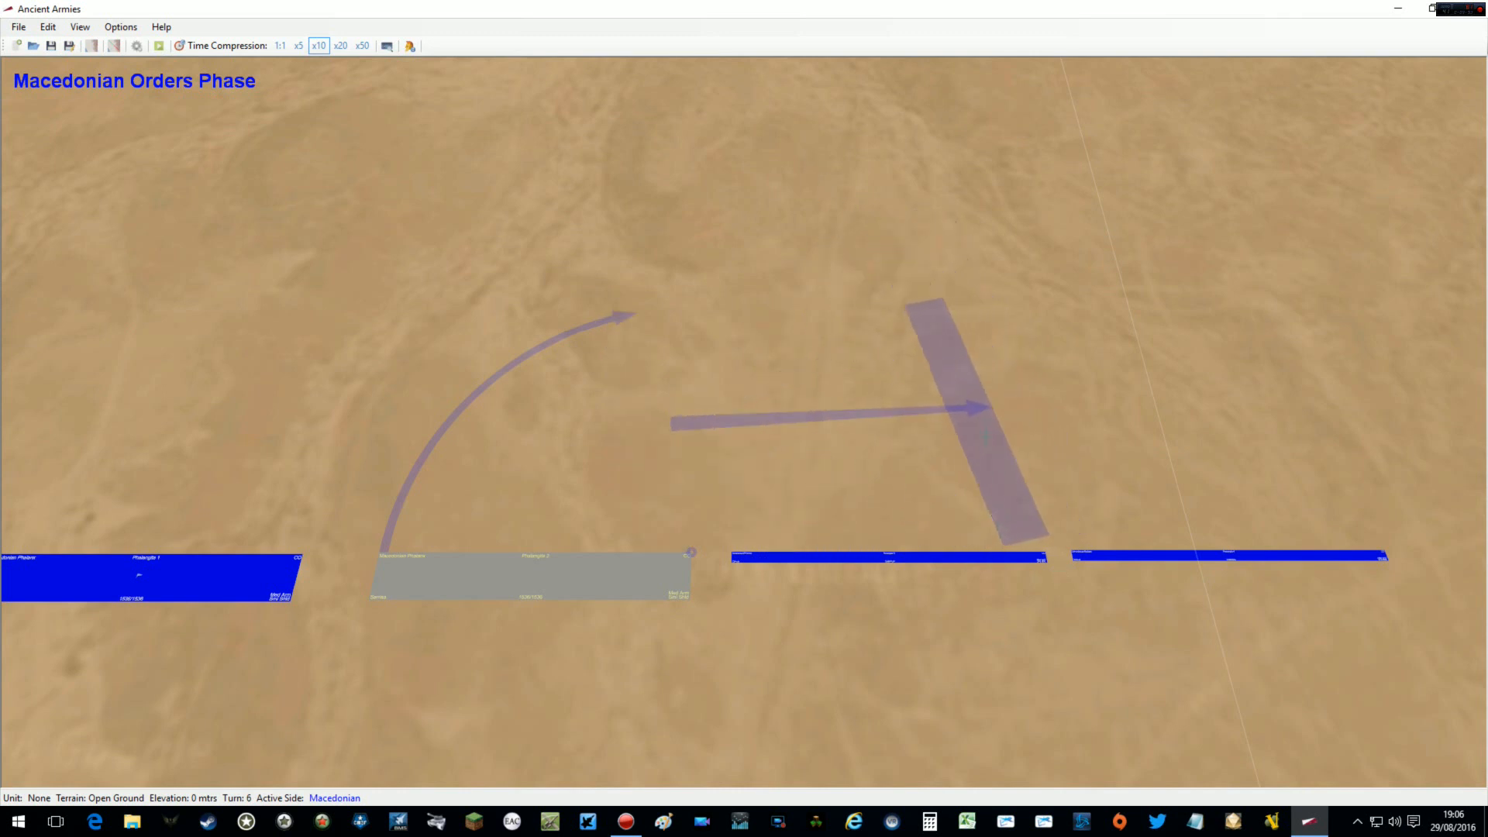
pyautogui.rightClick(962, 408)
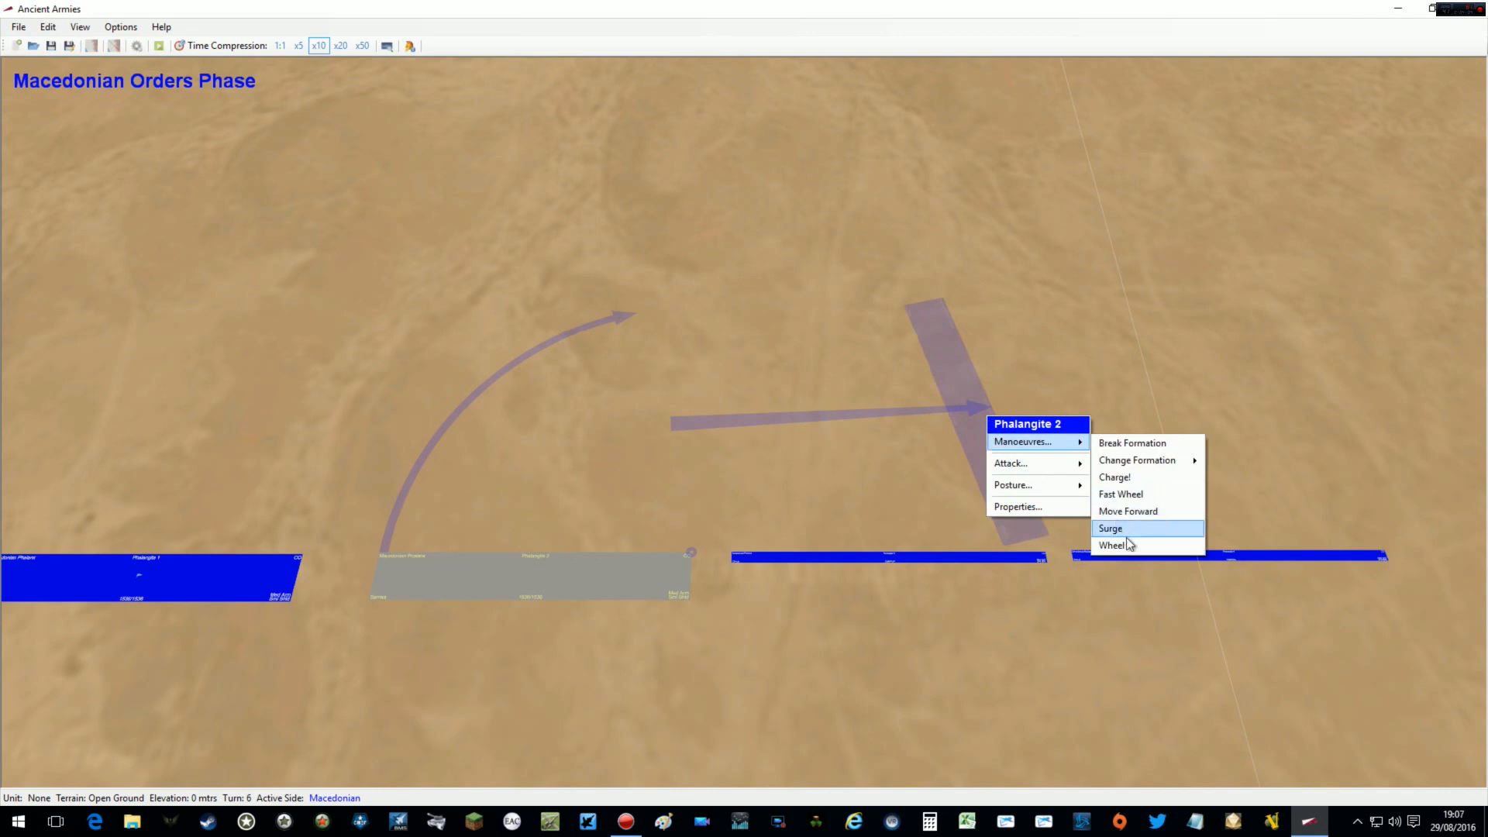
pyautogui.click(1113, 544)
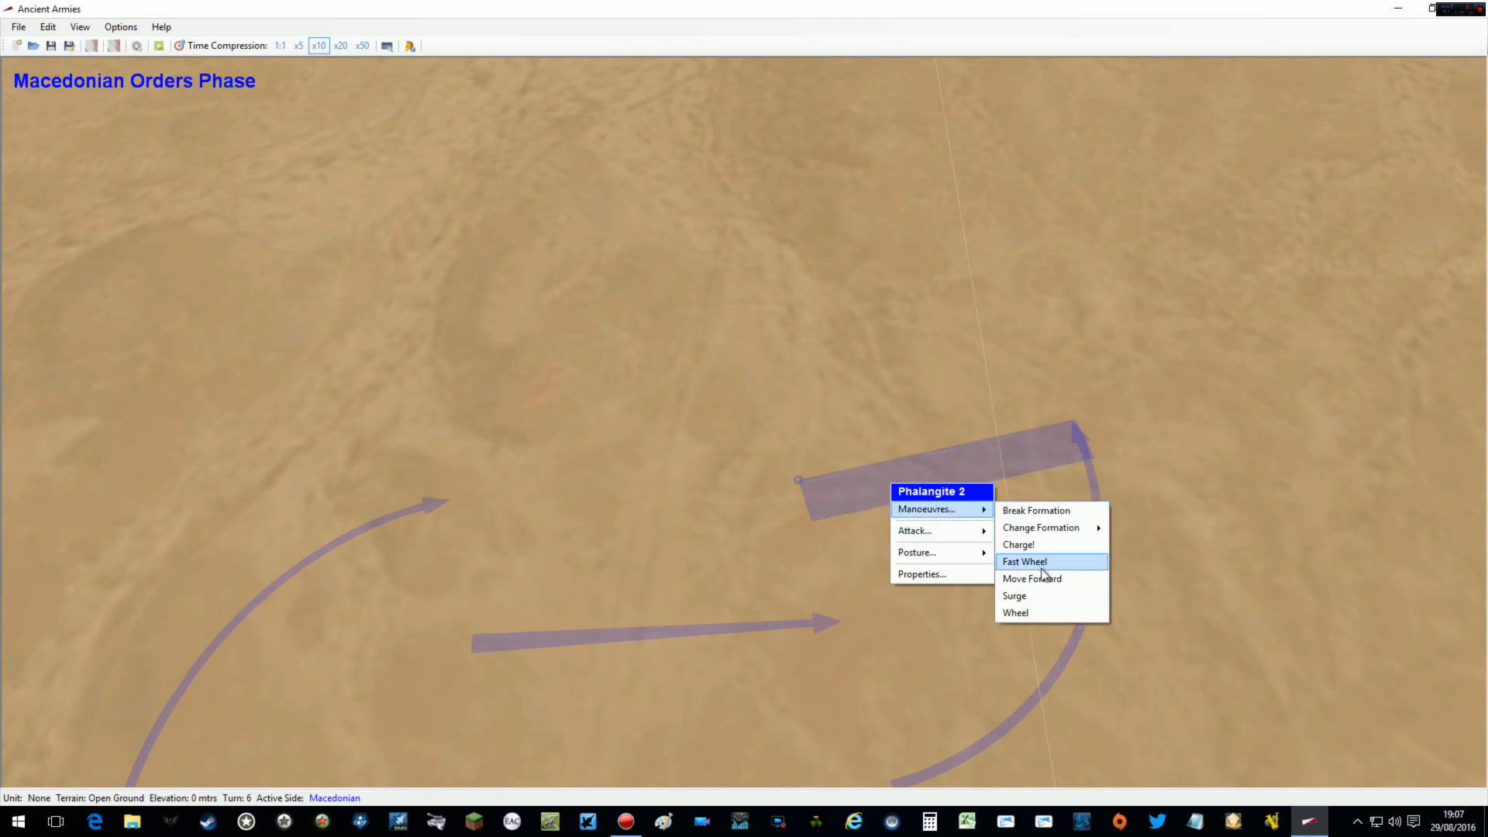
pyautogui.click(1025, 561)
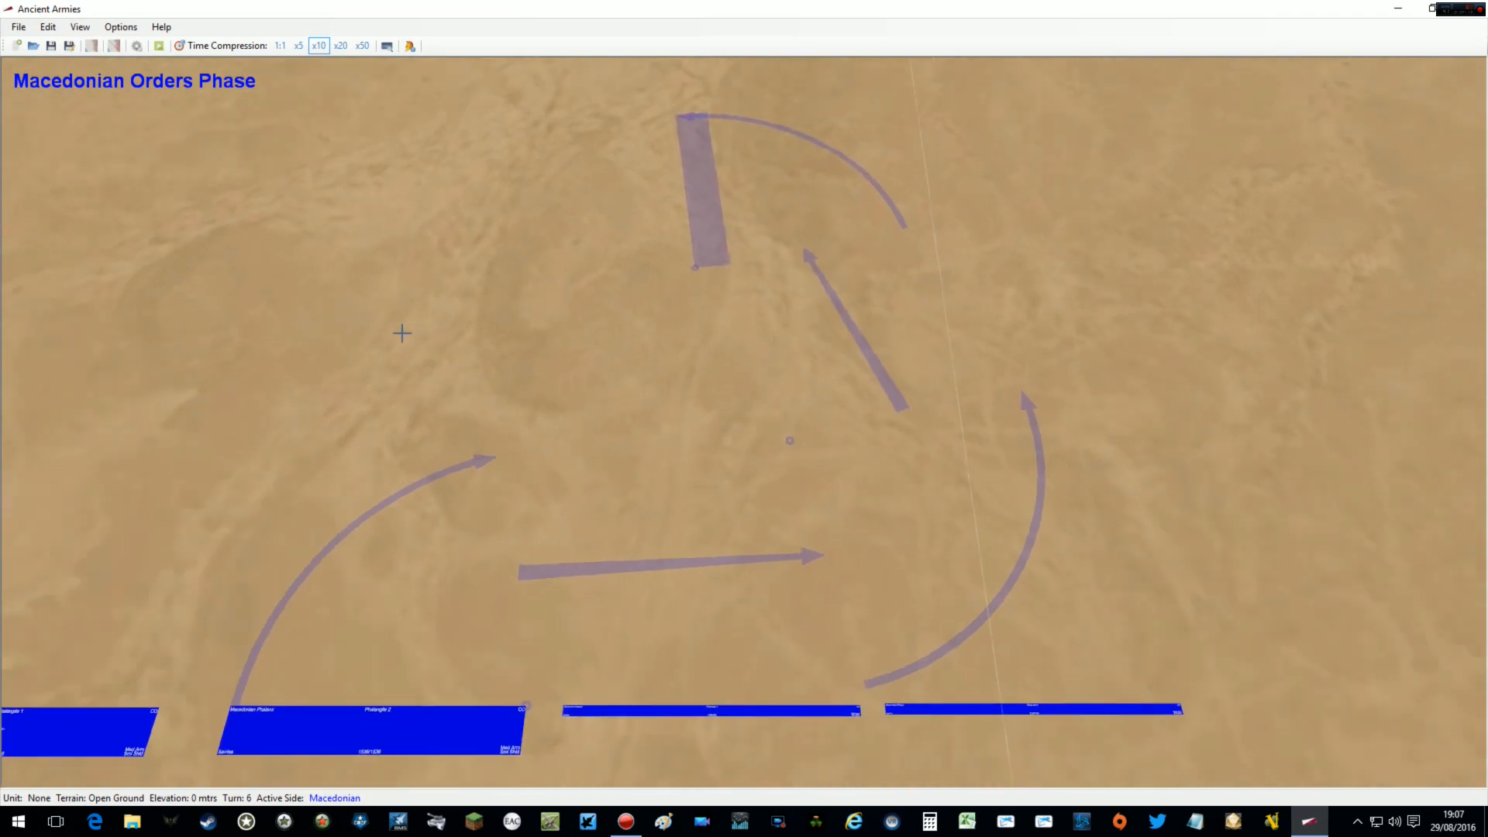
pyautogui.click(339, 45)
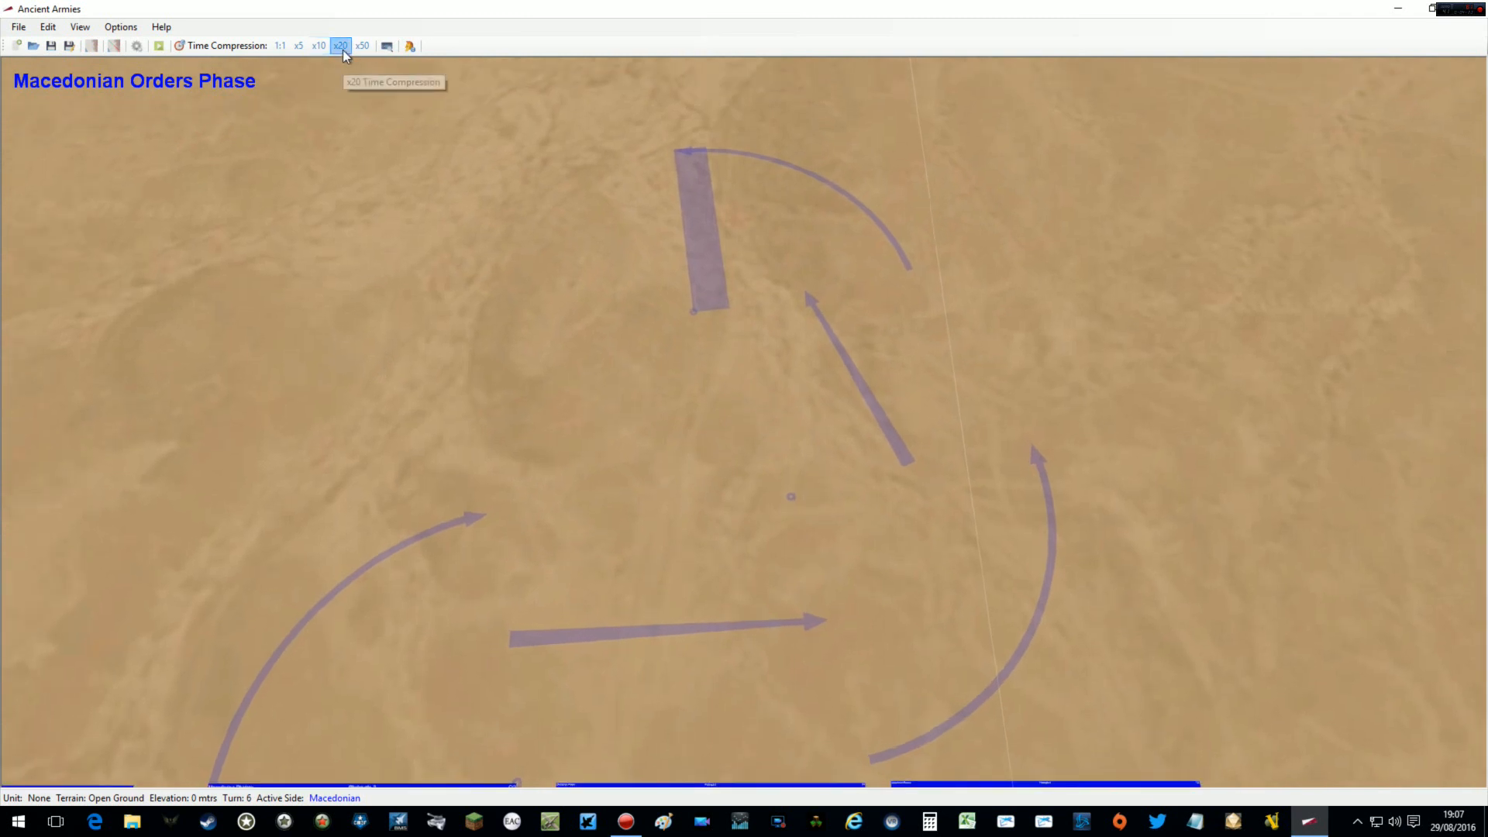